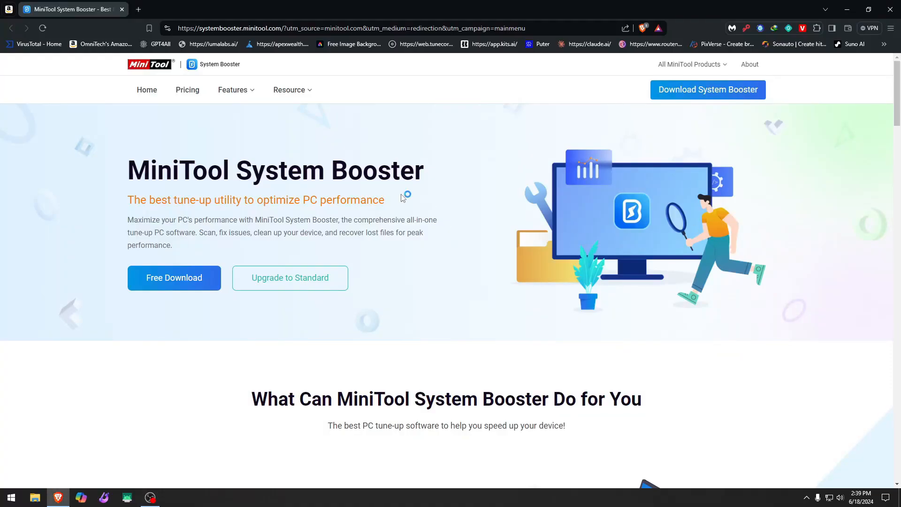
mouse_move(377, 194)
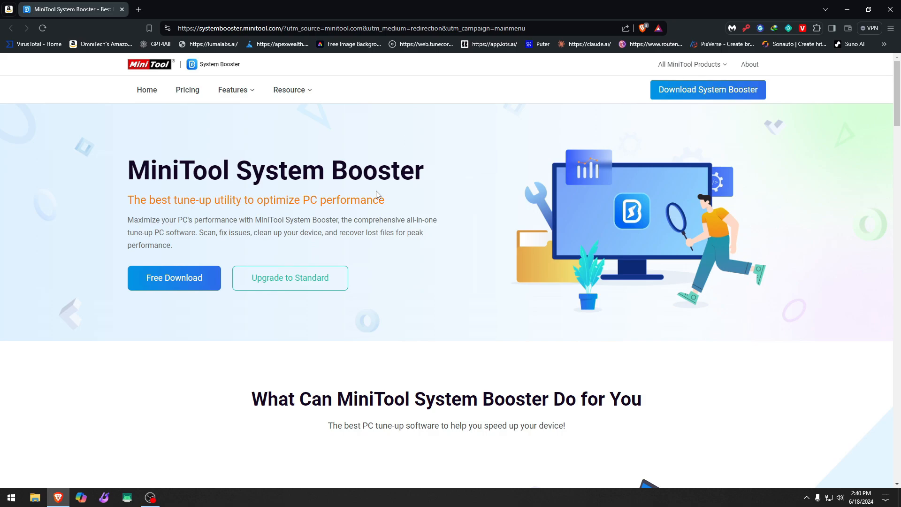
mouse_move(118, 171)
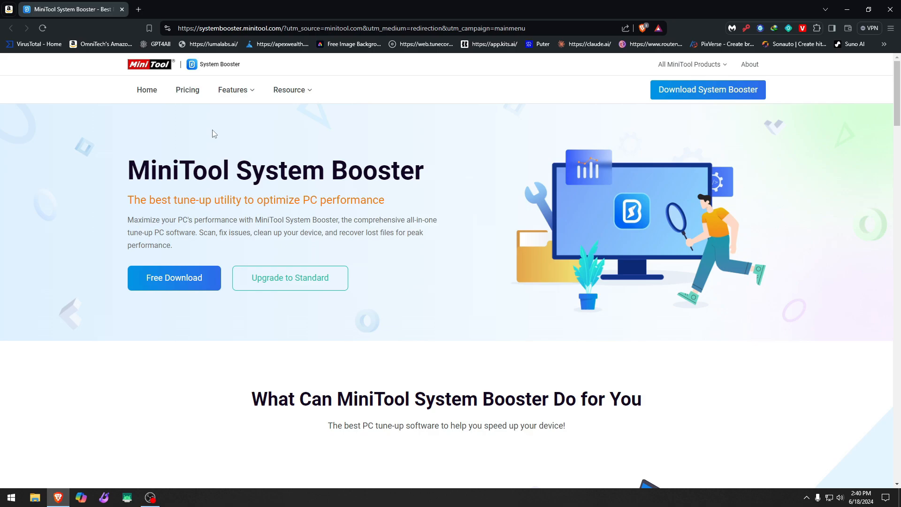
mouse_move(103, 173)
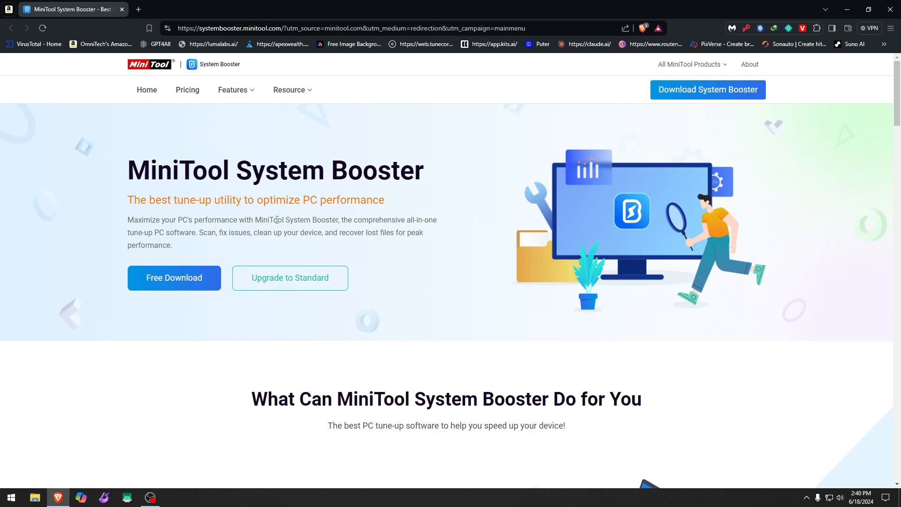
mouse_move(287, 204)
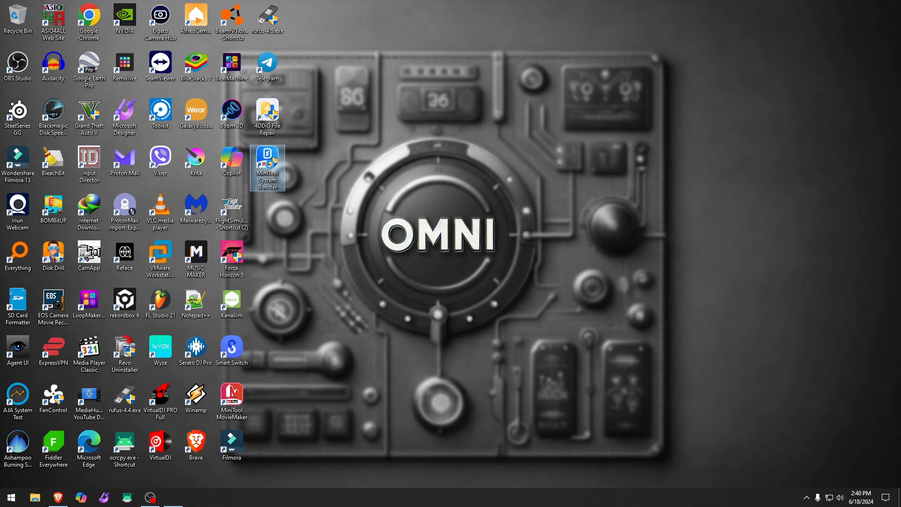
- Launch MiniTool System Booster, turn ActiveCare on and run a system scan
double_click(267, 167)
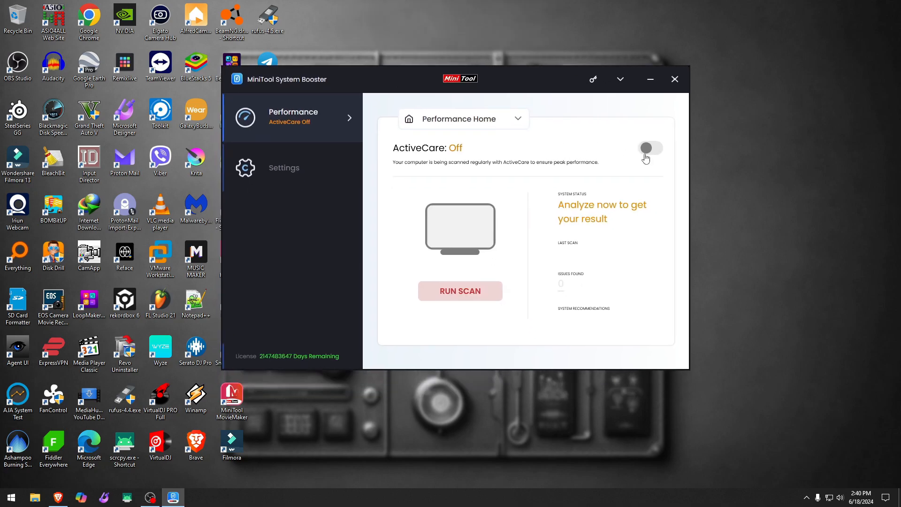
click(650, 147)
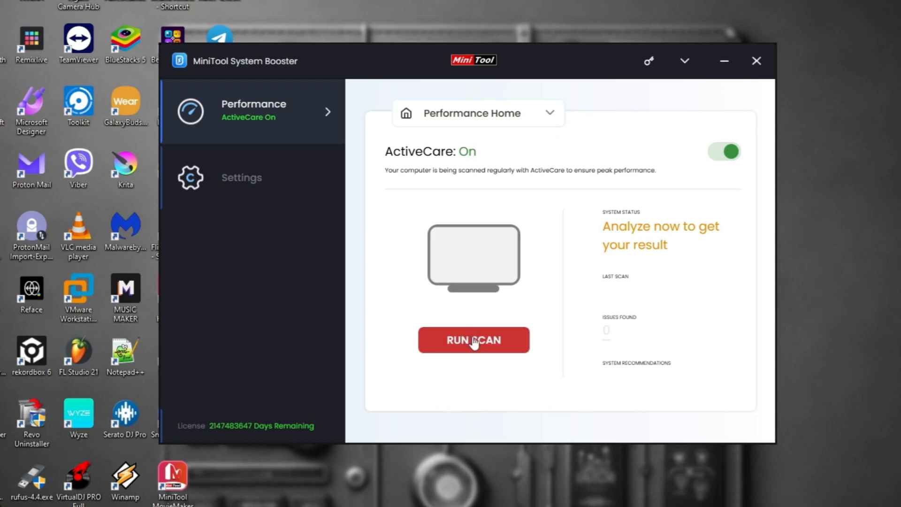
click(474, 340)
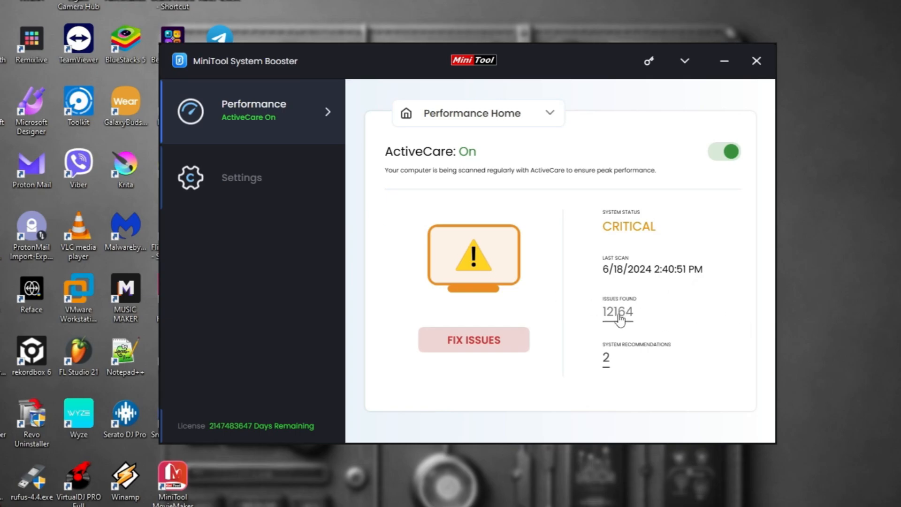
- View the breakdown of the 12164 issues found, then close it
click(617, 311)
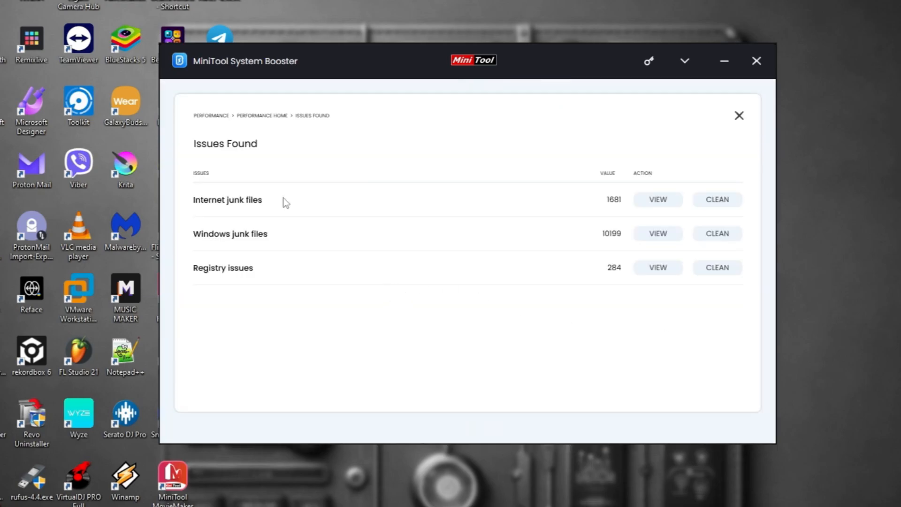
mouse_move(616, 242)
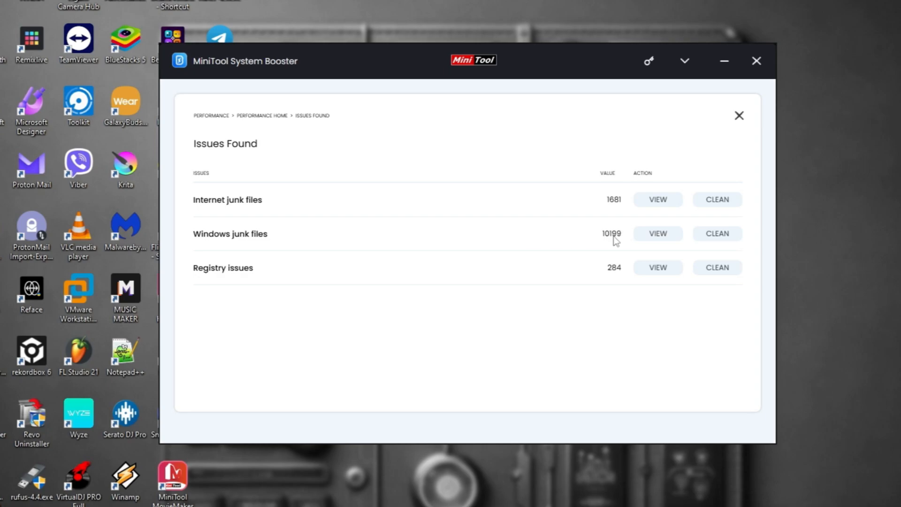
mouse_move(710, 124)
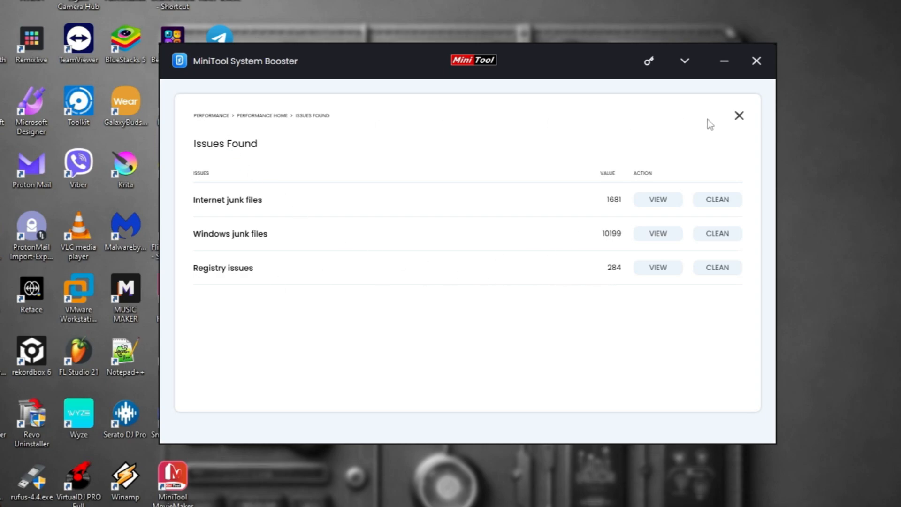
click(739, 115)
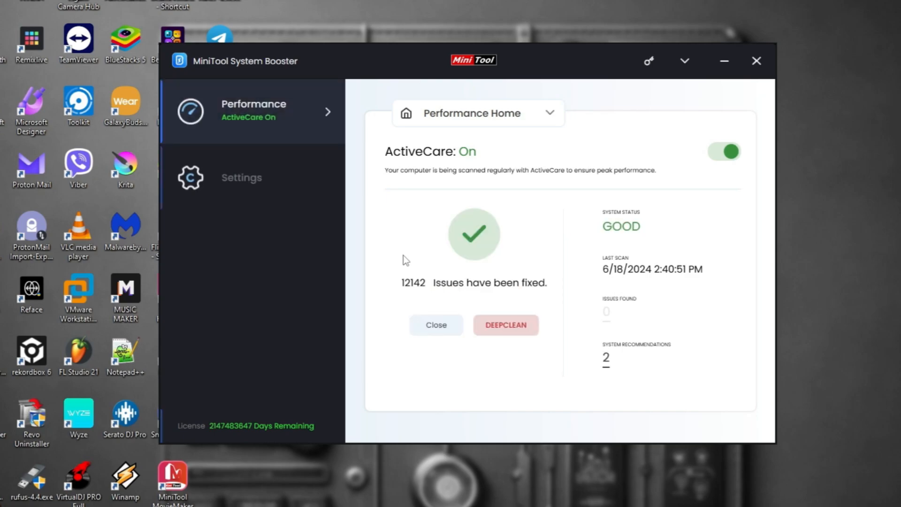
mouse_move(625, 361)
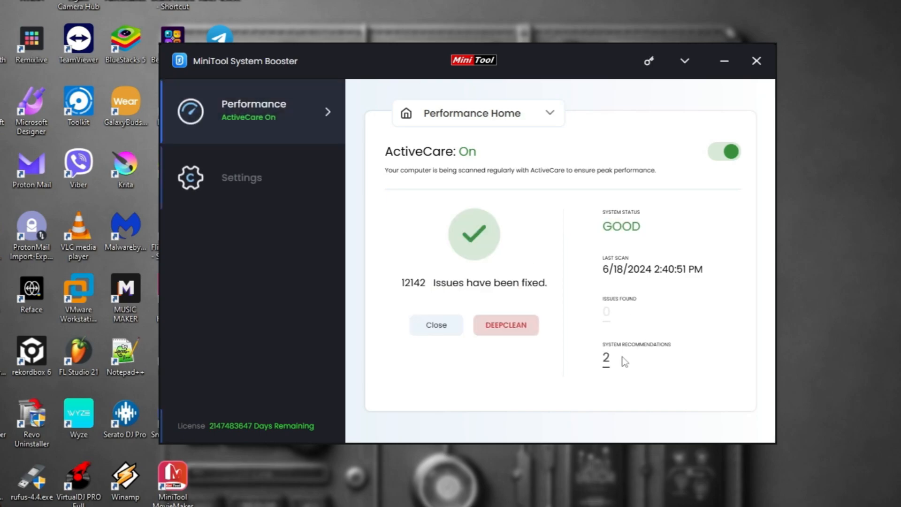
- Review the unnecessary startup program recommendation, skip it, then un-skip it
click(606, 359)
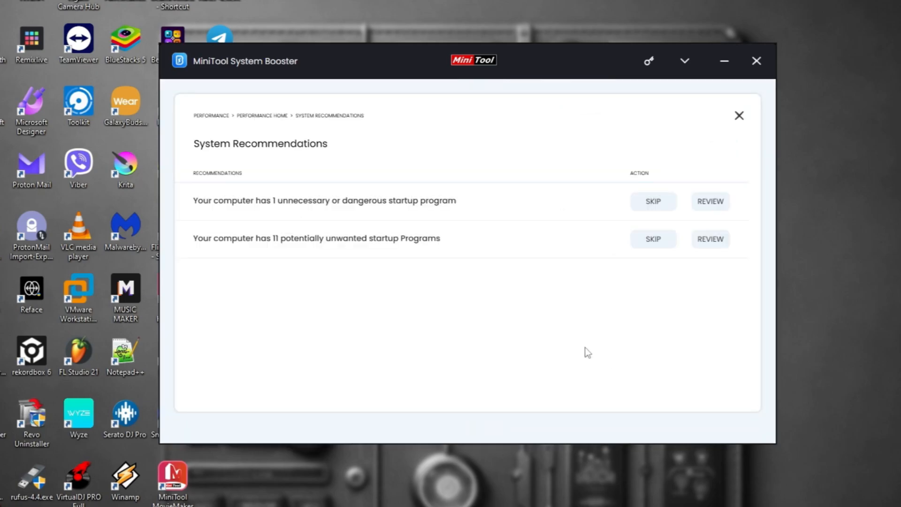
mouse_move(319, 271)
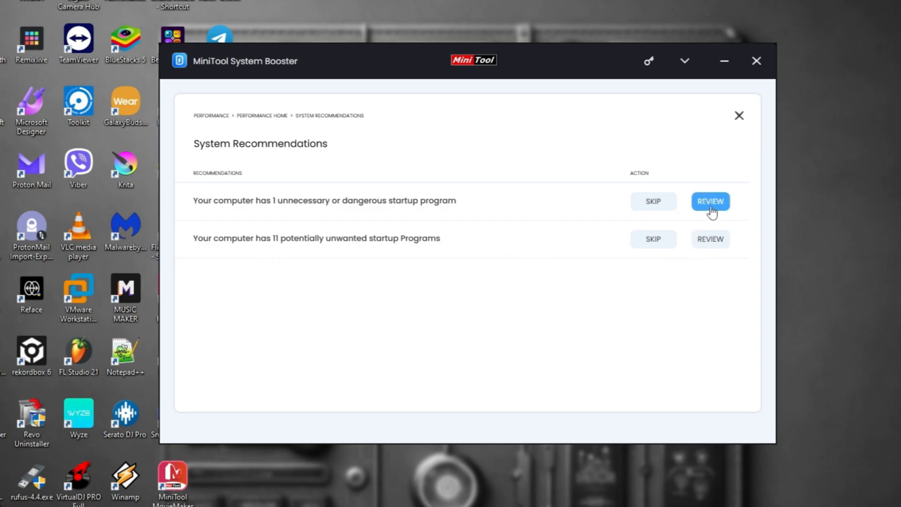
click(710, 201)
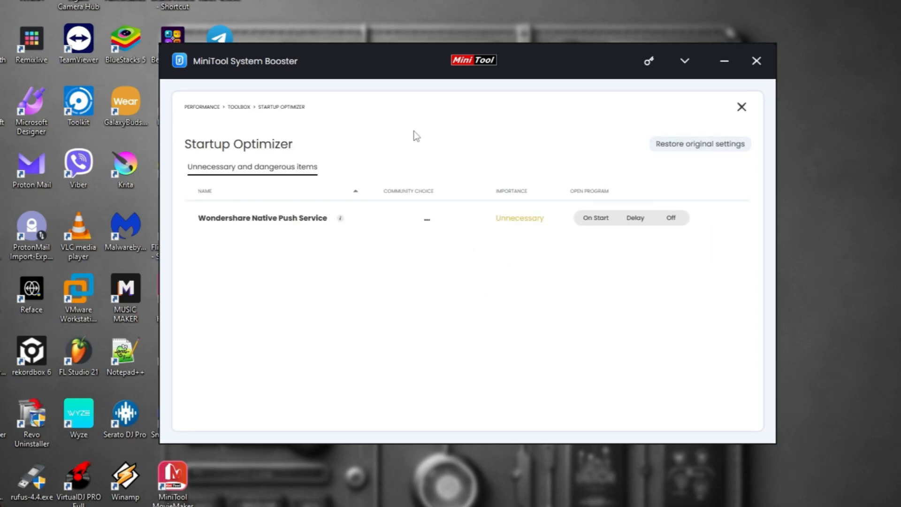
mouse_move(618, 254)
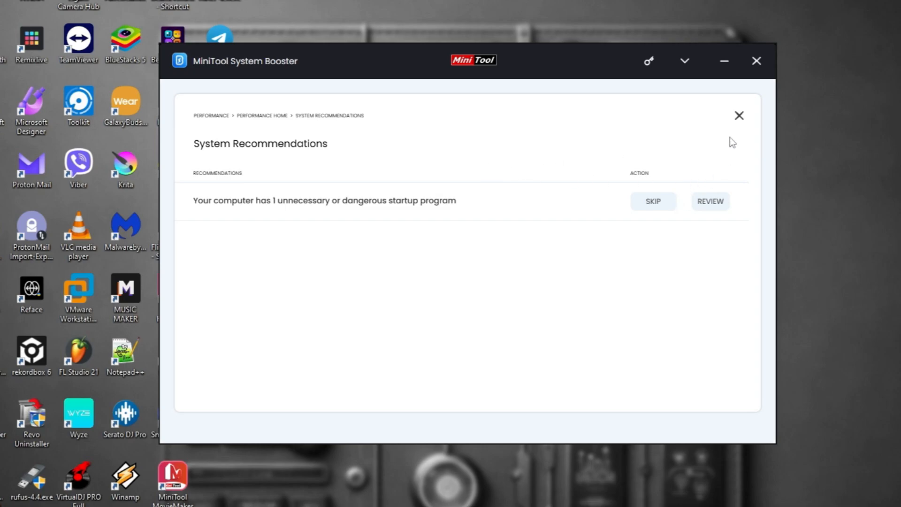
click(653, 201)
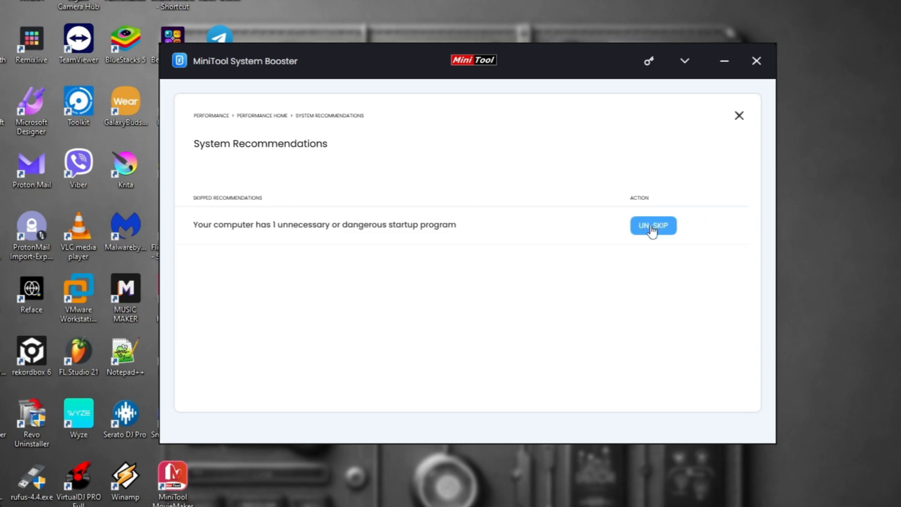
click(653, 225)
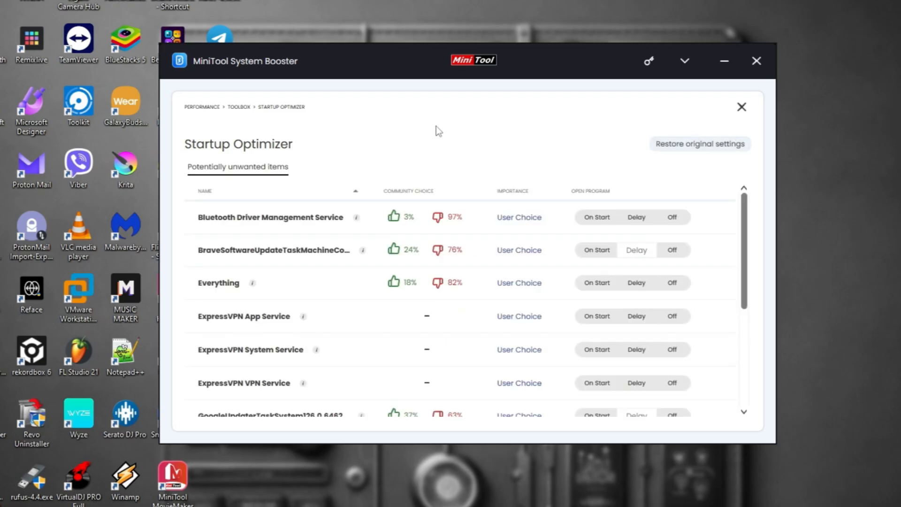
mouse_move(294, 224)
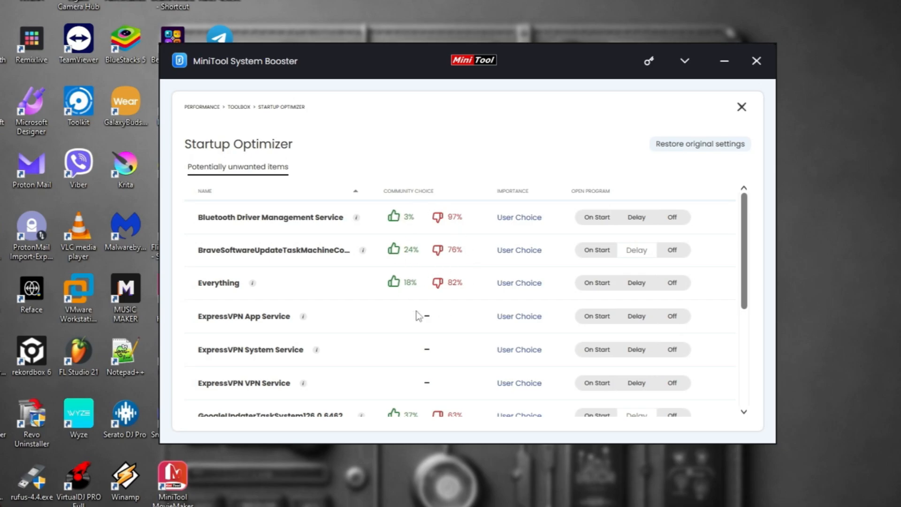
mouse_move(420, 257)
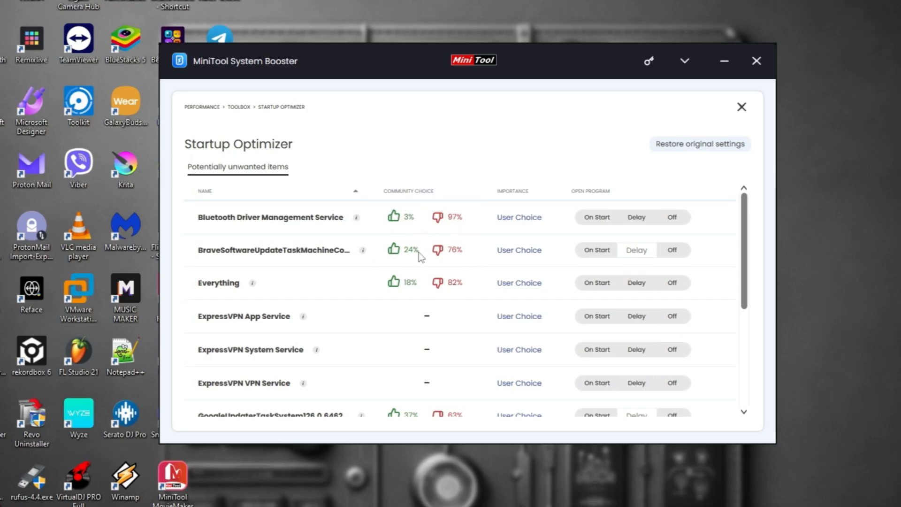
mouse_move(446, 228)
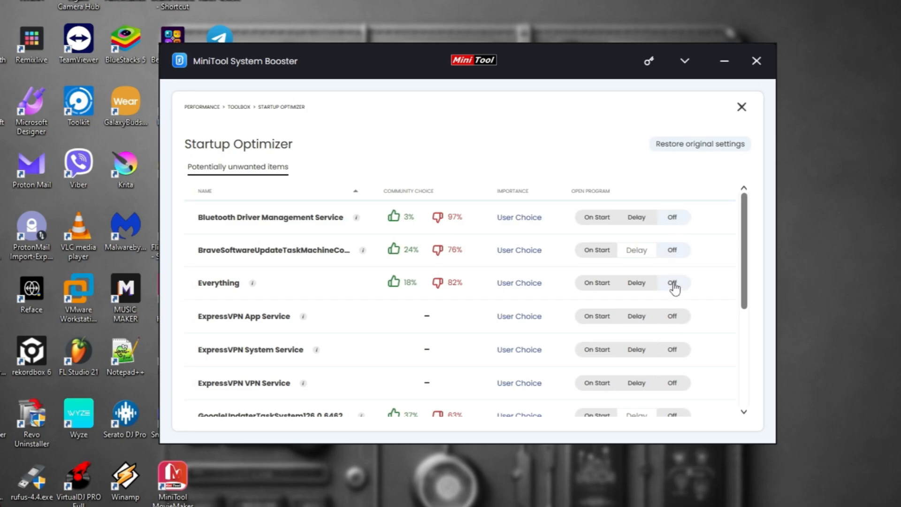
- Scroll the Startup Optimizer list down to the VMware services entries
scroll(down, 3)
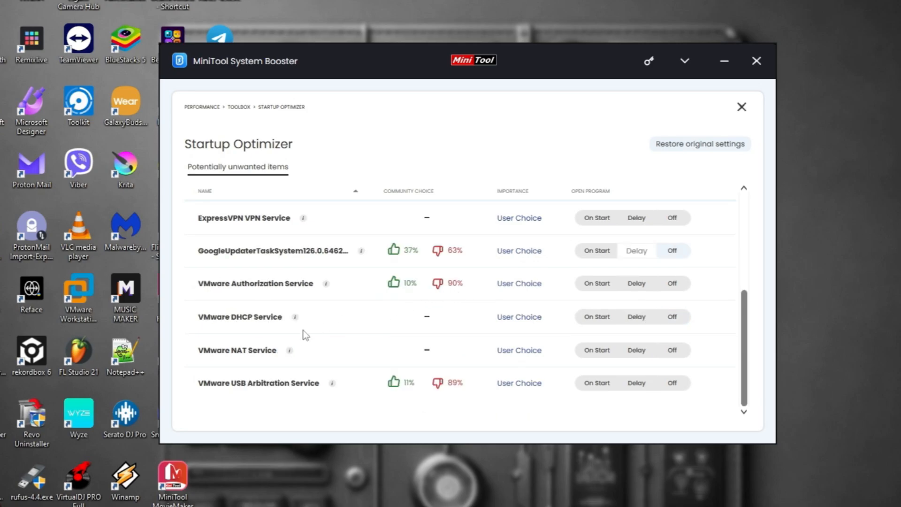
mouse_move(338, 327)
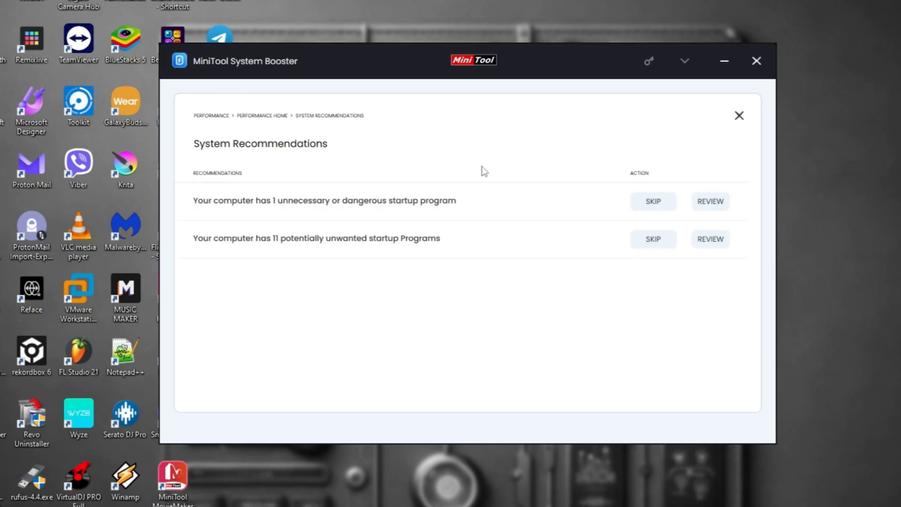
- Leave the recommendations list and return to Performance Home
click(740, 115)
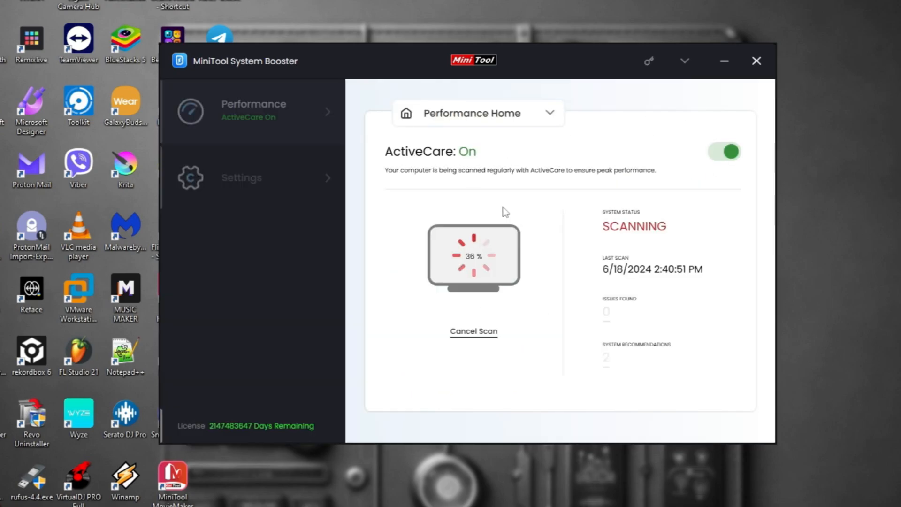
mouse_move(381, 254)
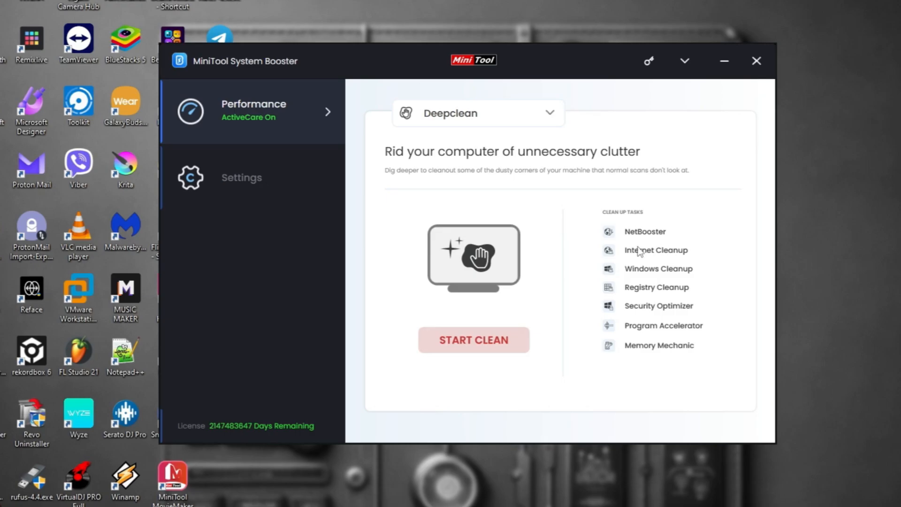
mouse_move(641, 299)
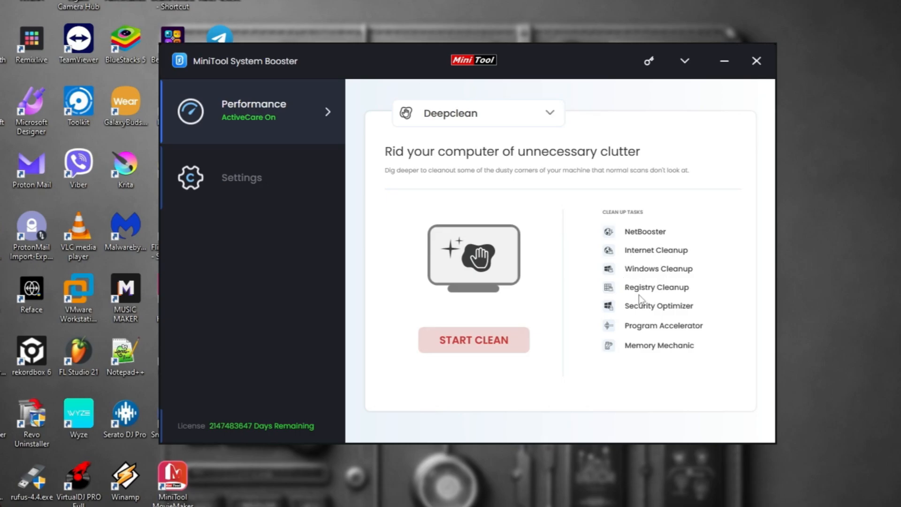
mouse_move(658, 328)
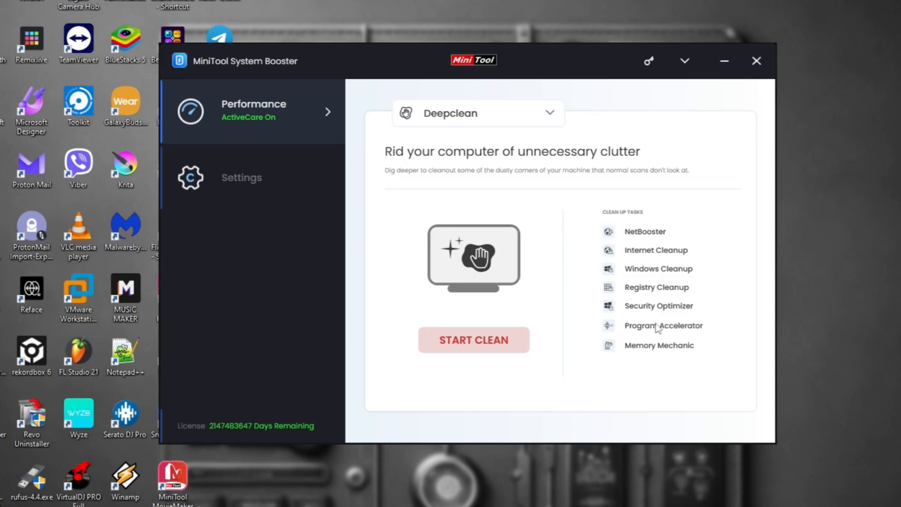
mouse_move(670, 353)
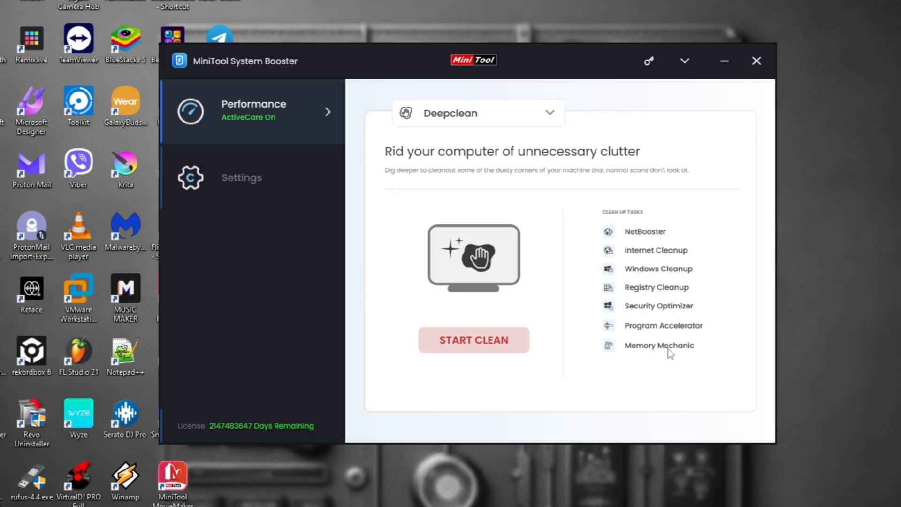
mouse_move(650, 374)
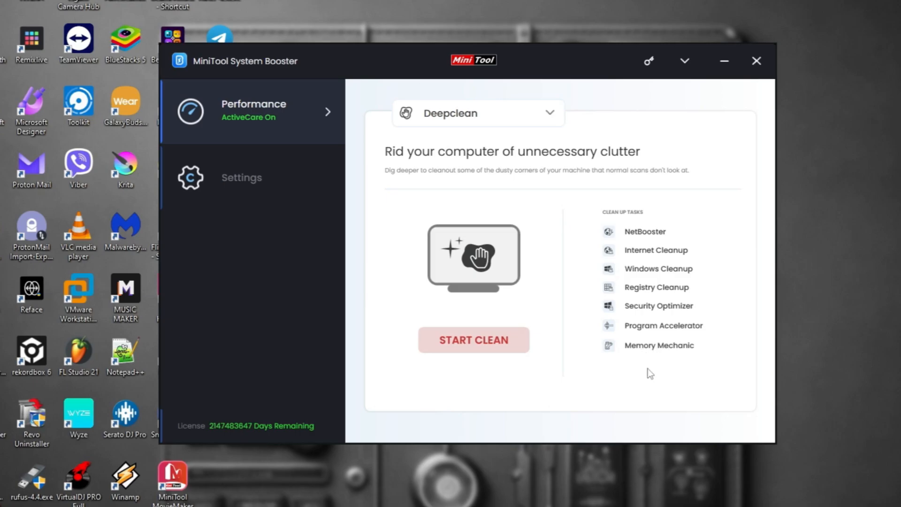
- Start Deepclean and confirm the NetBooster internet settings optimization
click(473, 340)
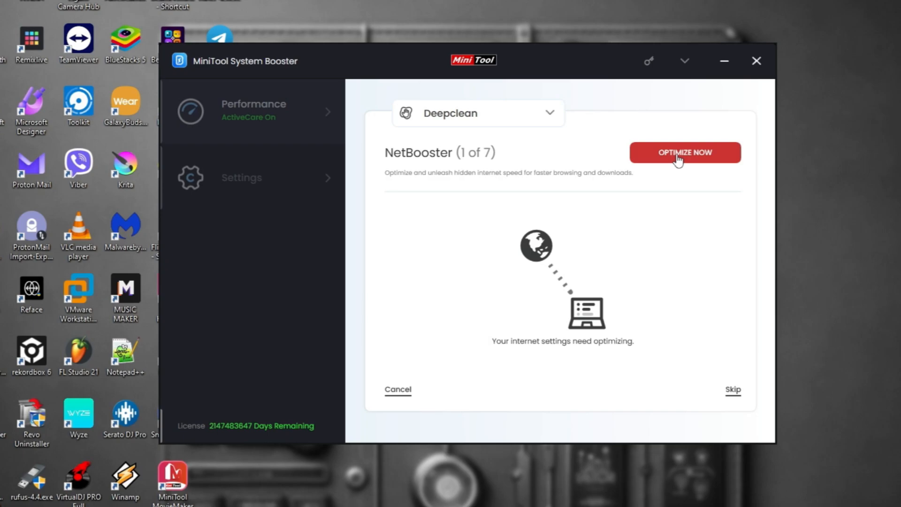
click(685, 152)
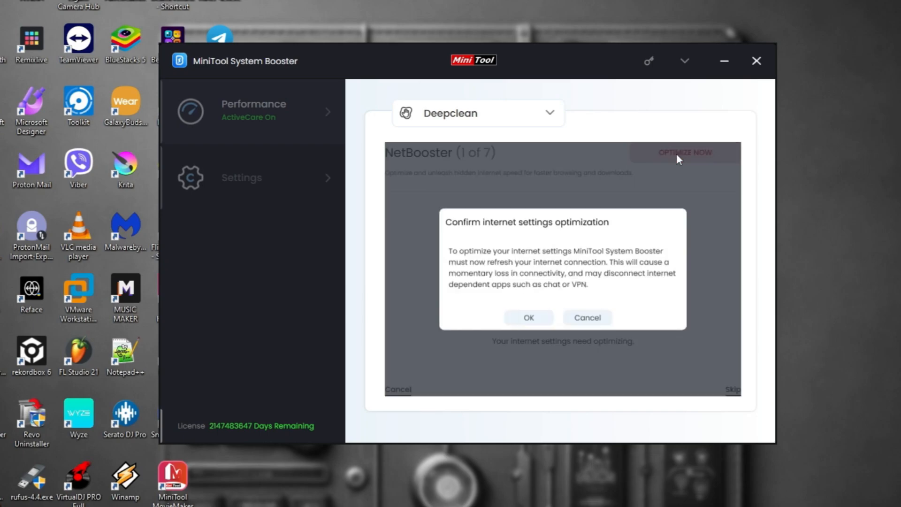
click(527, 318)
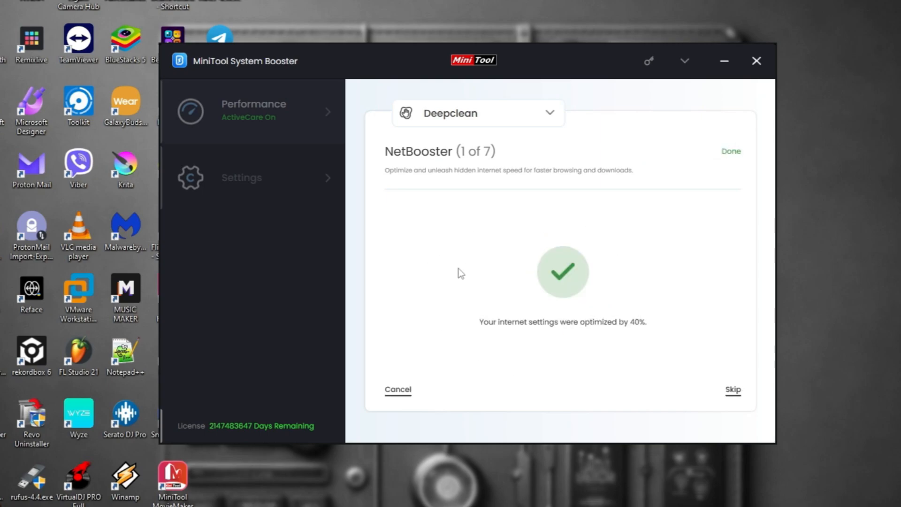
mouse_move(623, 225)
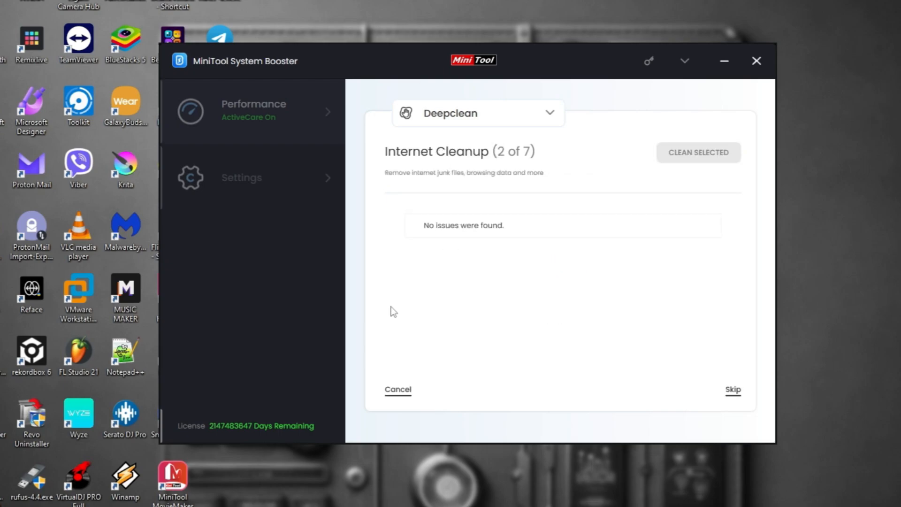
mouse_move(378, 250)
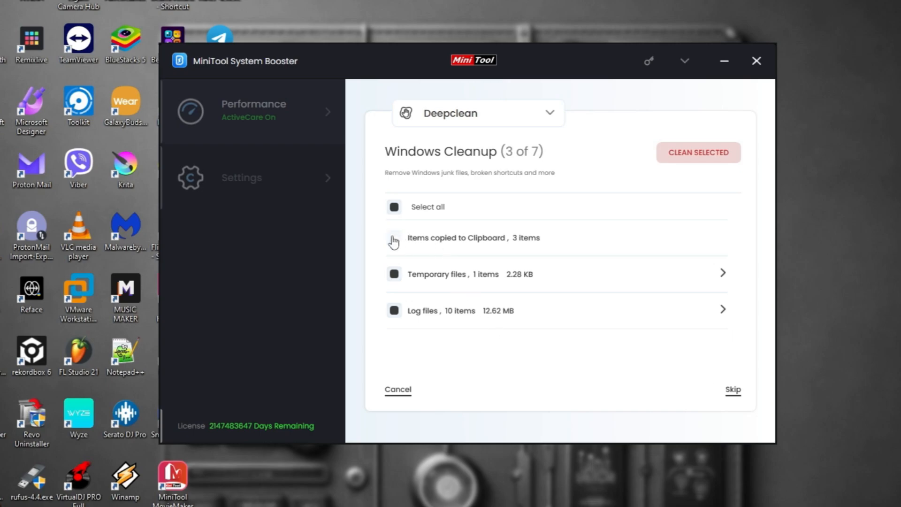
- Clean the selected Windows junk files, removing 14 files (12.62 MB)
click(697, 152)
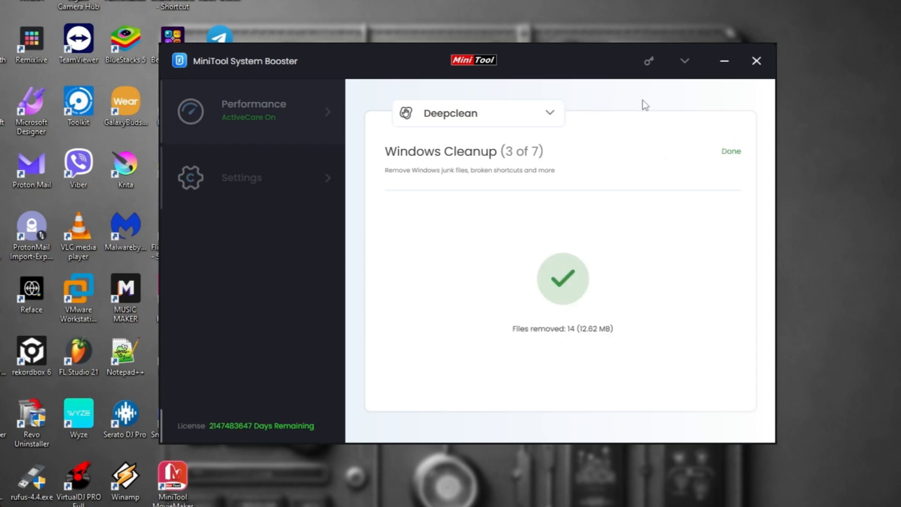
mouse_move(665, 123)
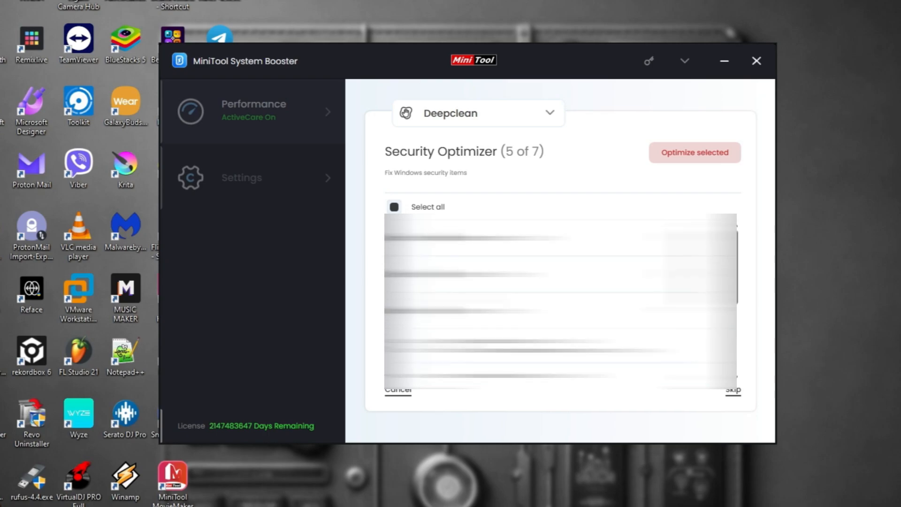
- Select all Security Optimizer items and optimize them, removing 84 files
click(394, 207)
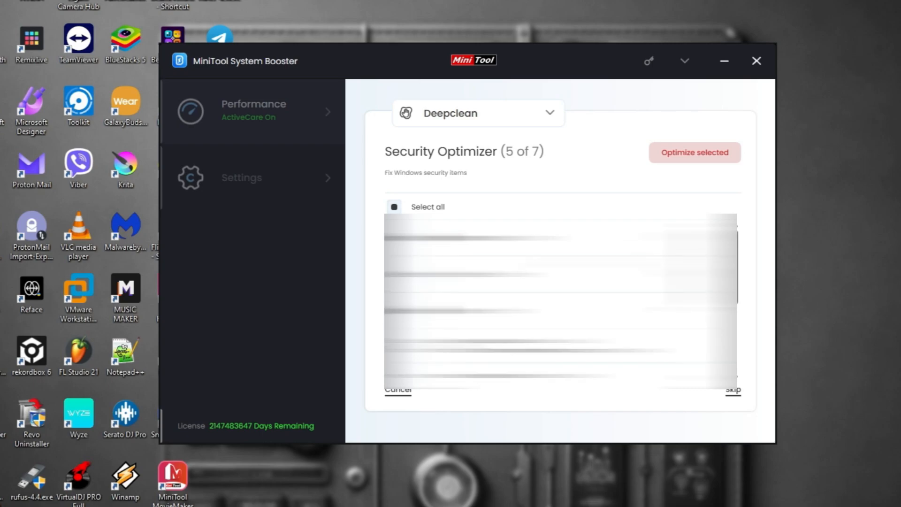
click(394, 207)
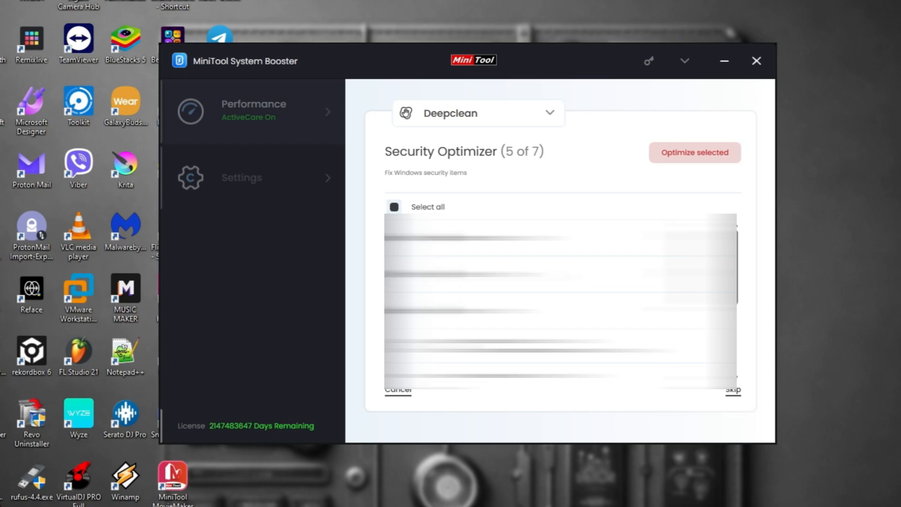
click(695, 152)
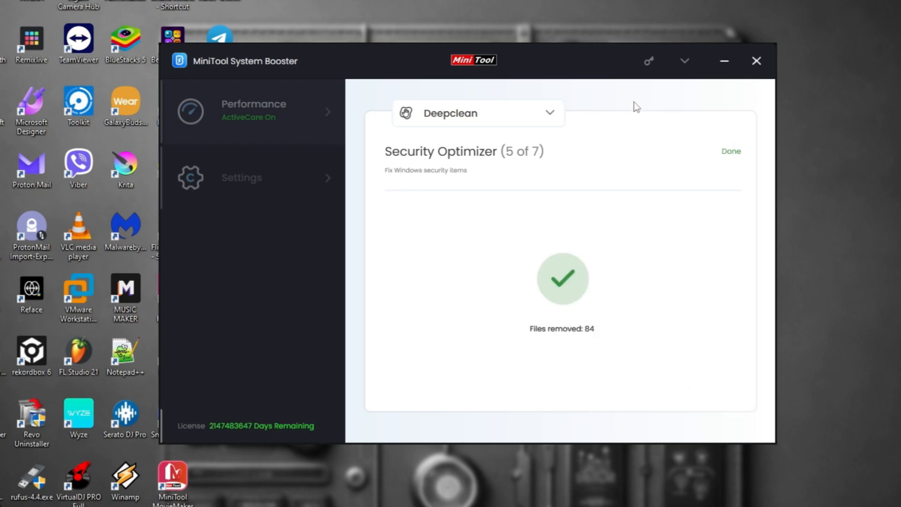
mouse_move(631, 145)
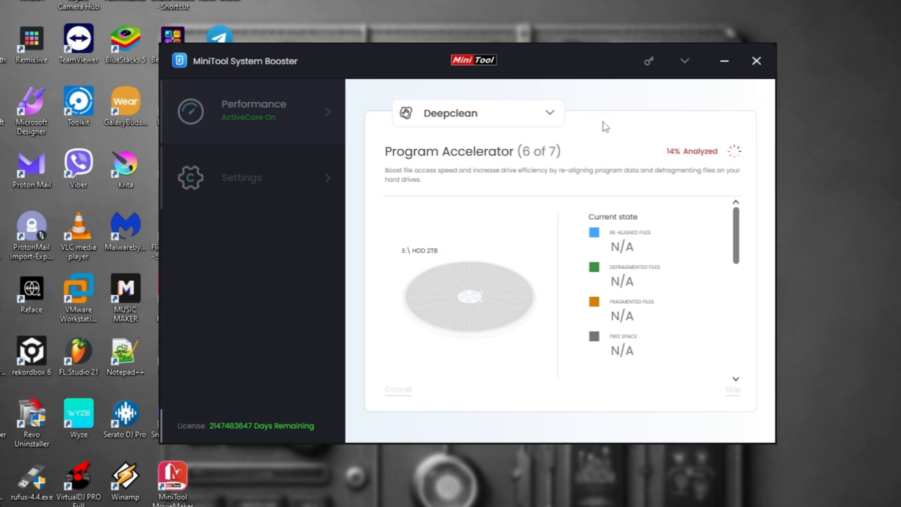
mouse_move(540, 326)
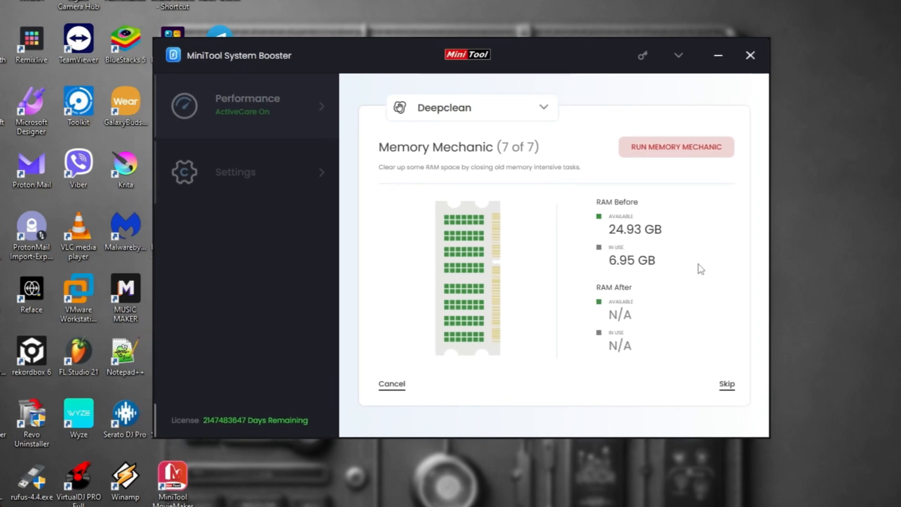
mouse_move(684, 229)
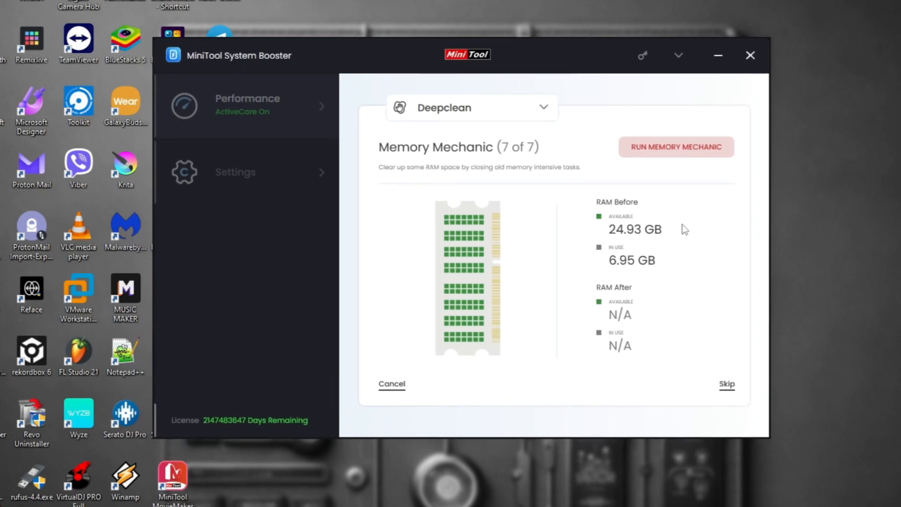
mouse_move(630, 250)
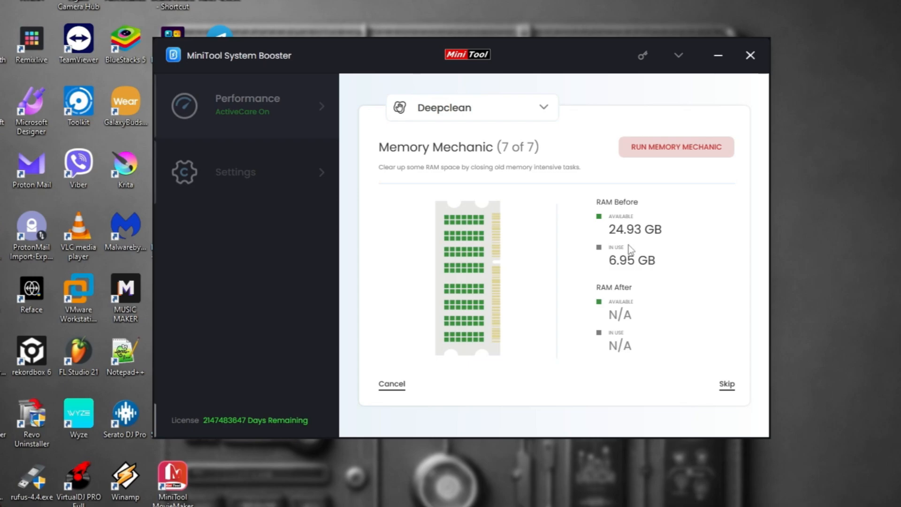
mouse_move(527, 145)
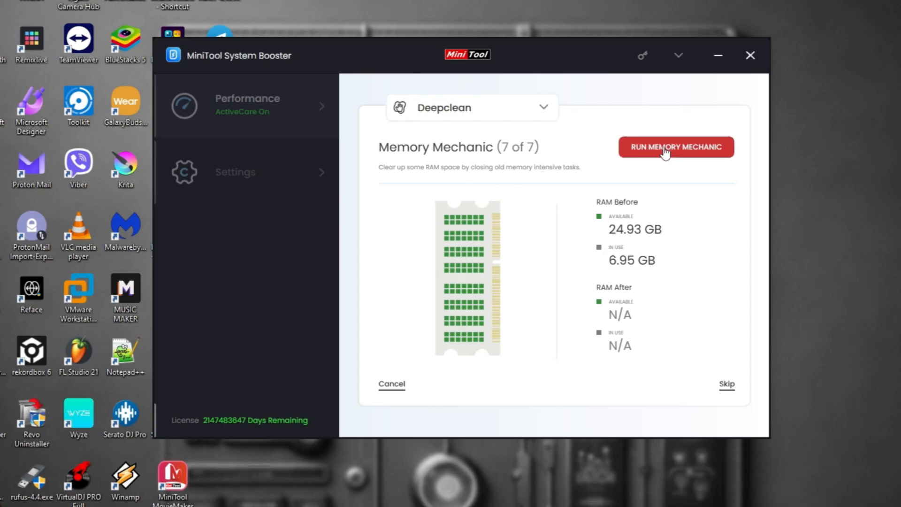
- Run Memory Mechanic to free RAM, gaining 1.38 GB and completing Deepclean
click(676, 147)
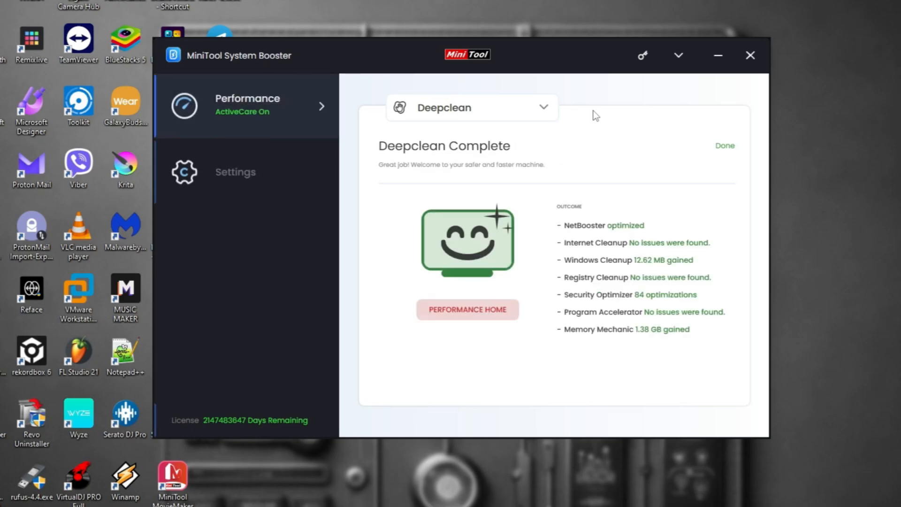
mouse_move(508, 343)
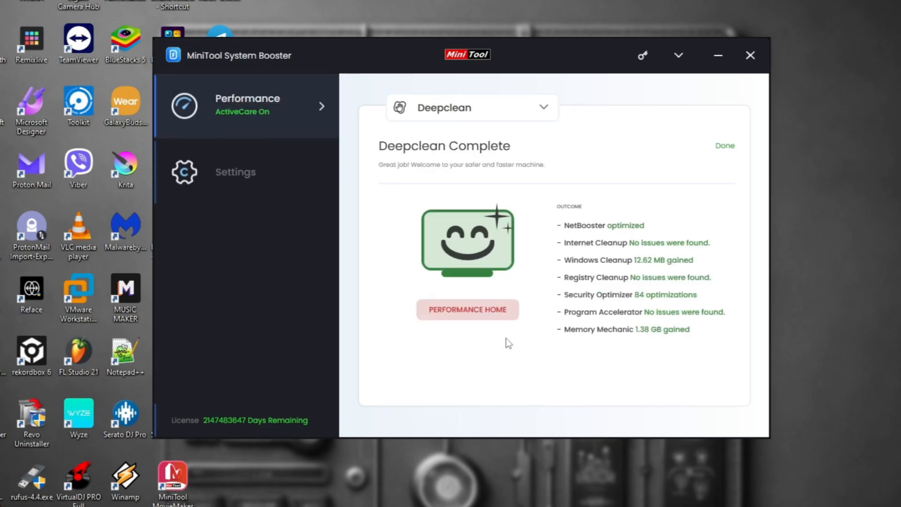
mouse_move(647, 336)
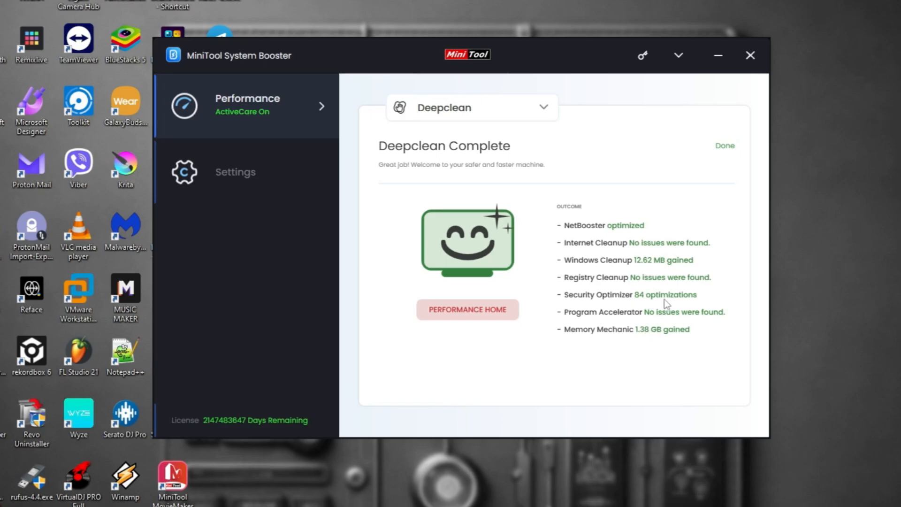
mouse_move(585, 288)
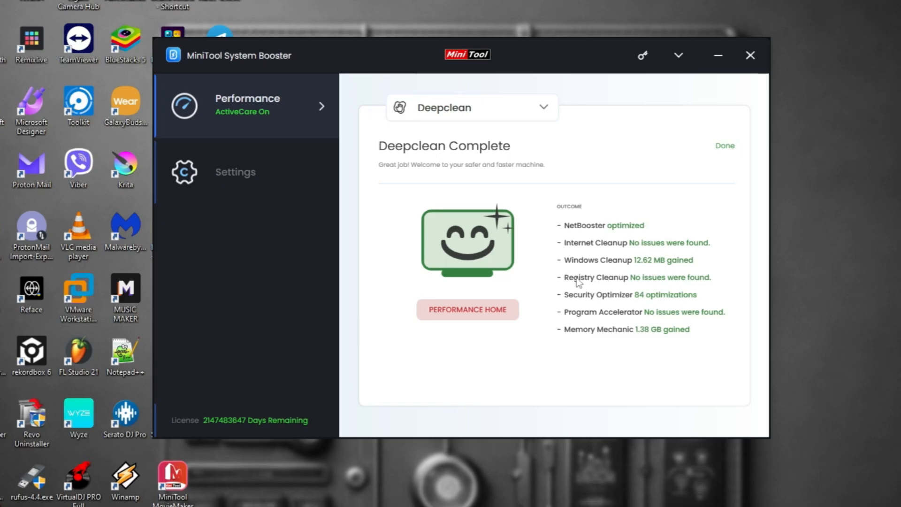
mouse_move(616, 175)
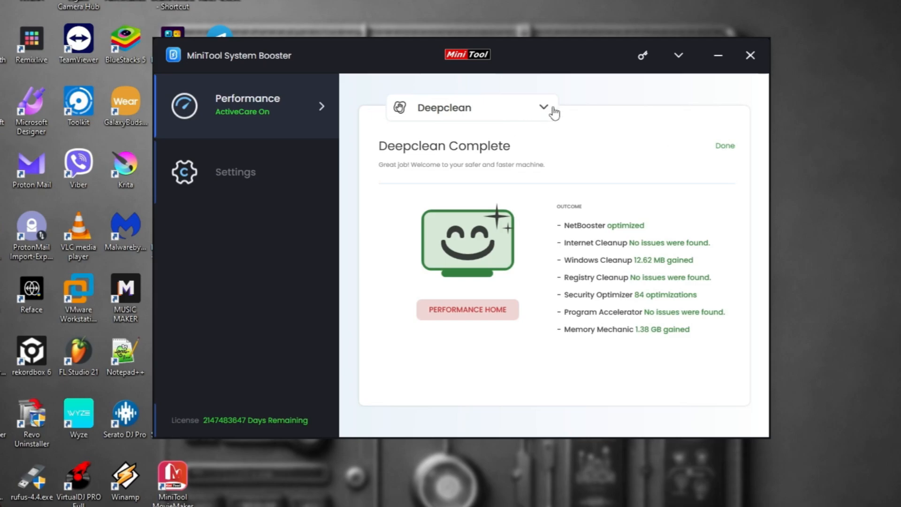
- Open the Advanced Uninstaller from the Performance modules and answer the uninstall prompt
click(542, 108)
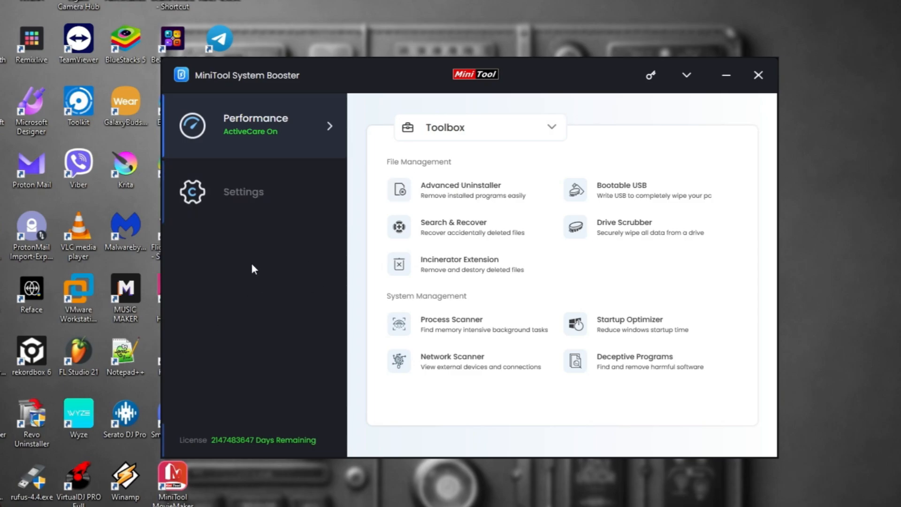
mouse_move(527, 182)
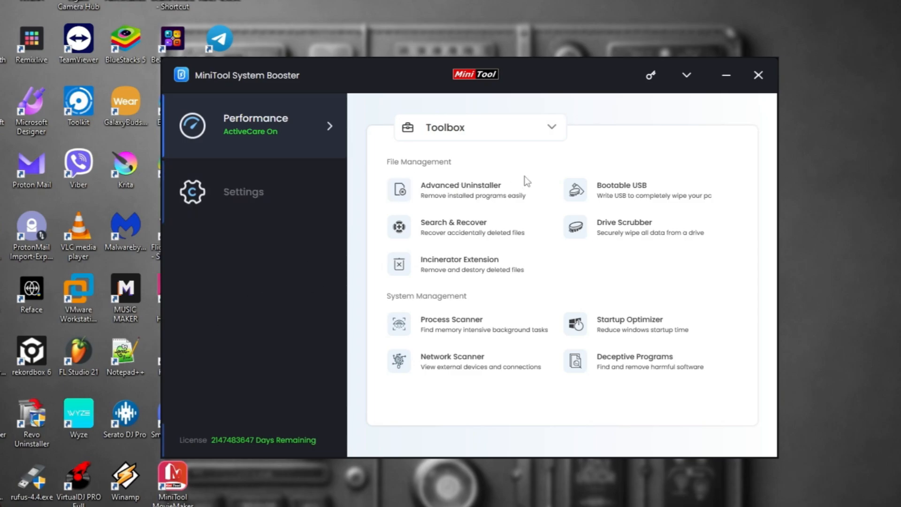
click(461, 189)
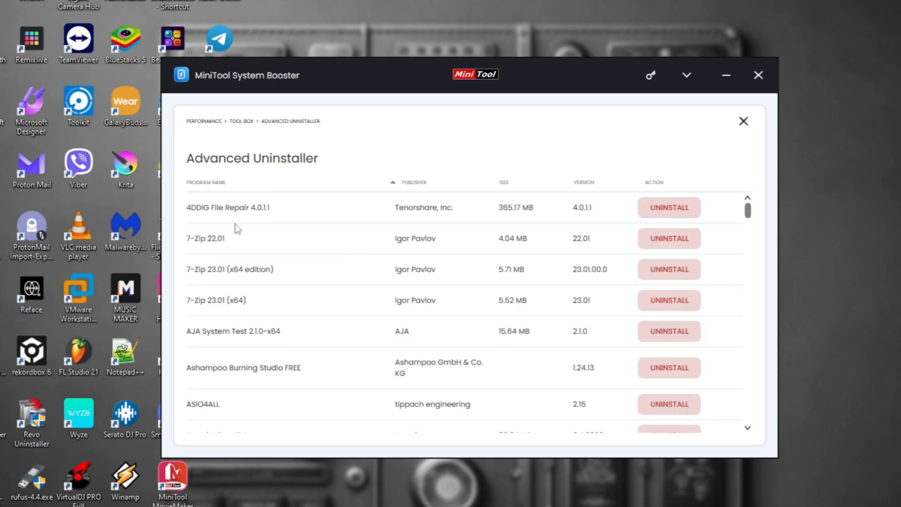
mouse_move(319, 288)
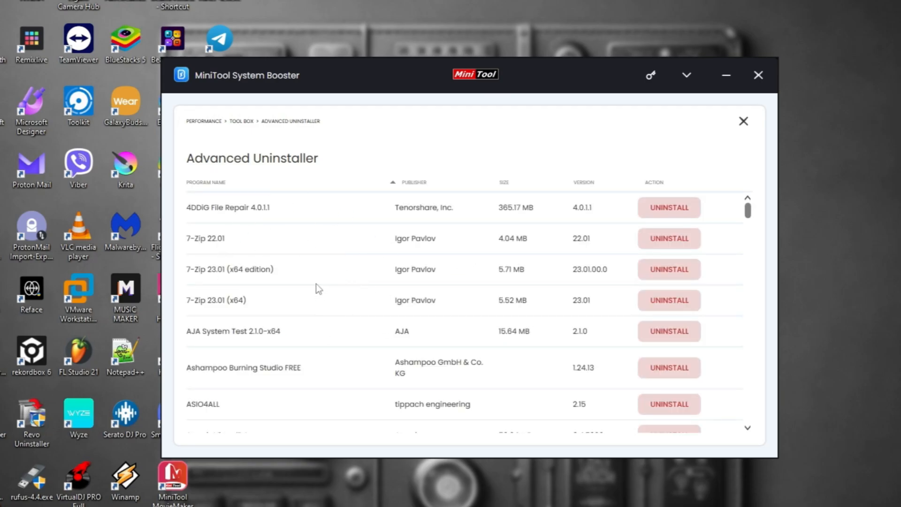
scroll(down, 3)
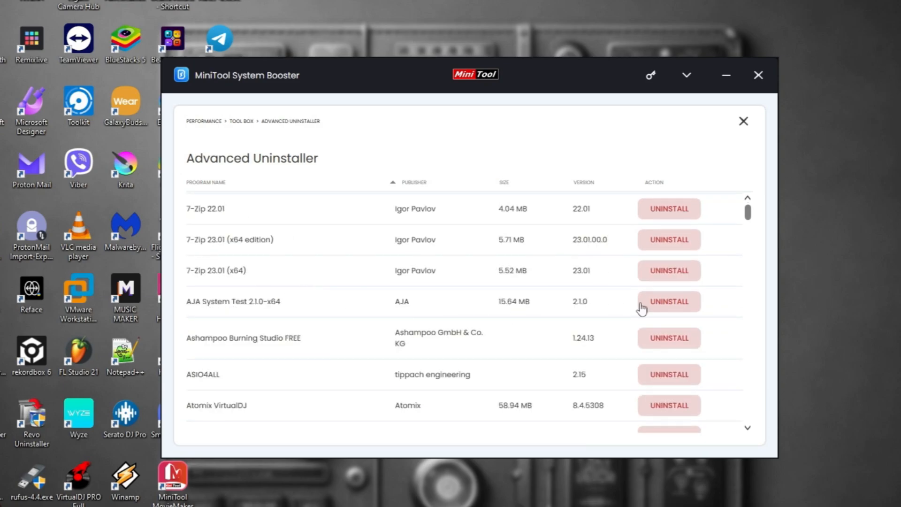
mouse_move(372, 307)
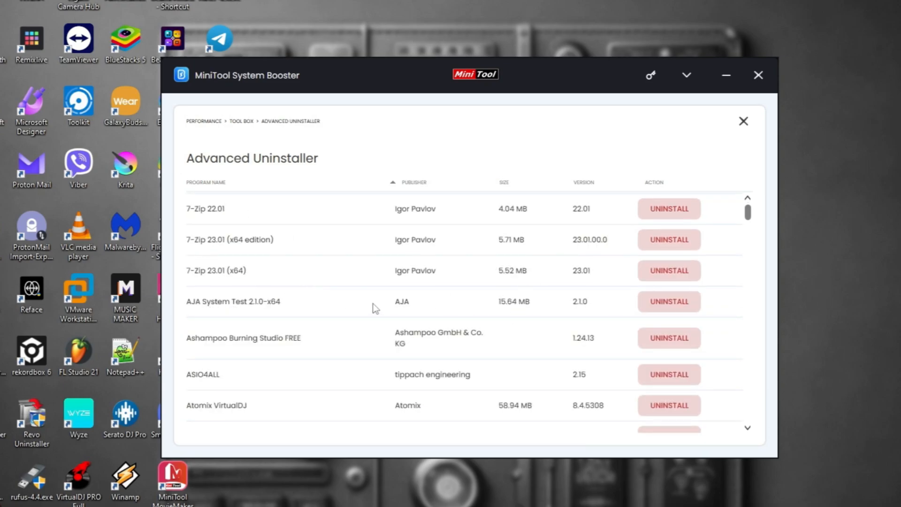
mouse_move(609, 315)
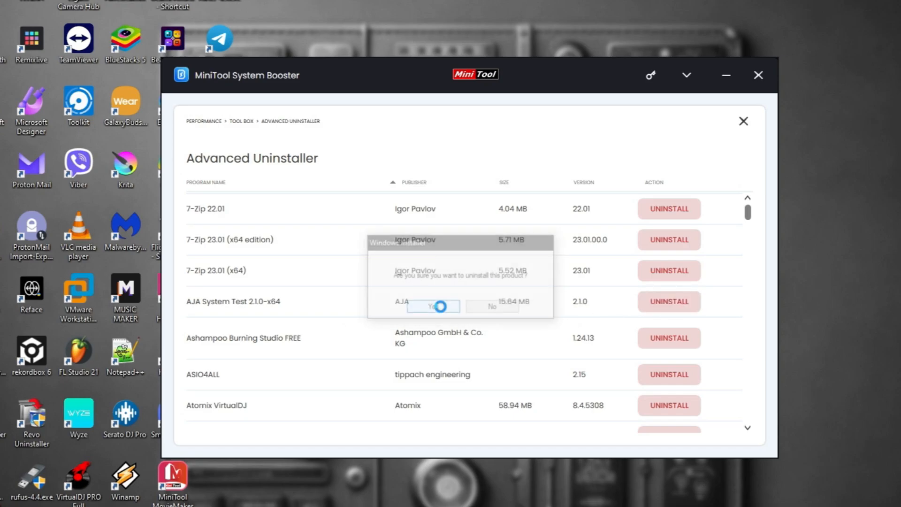
click(432, 305)
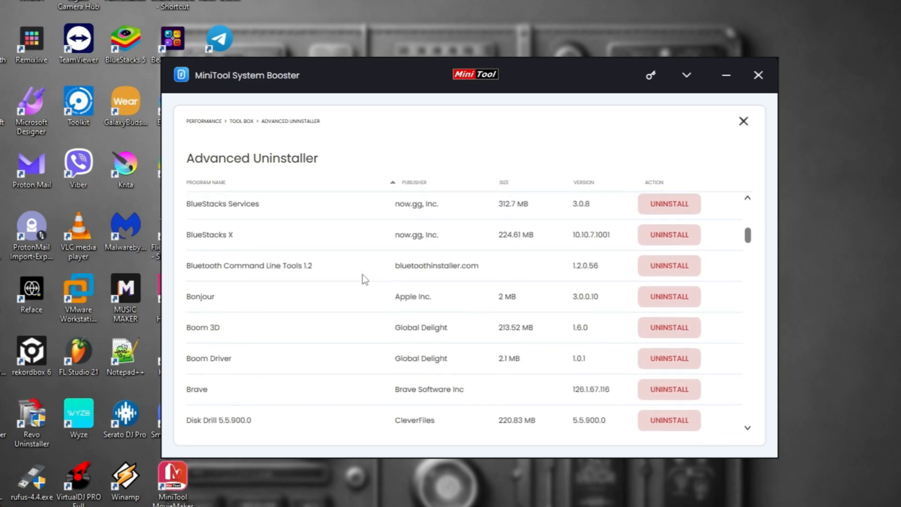
- Scroll the installed programs list down through the Ks and Ms
scroll(down, 3)
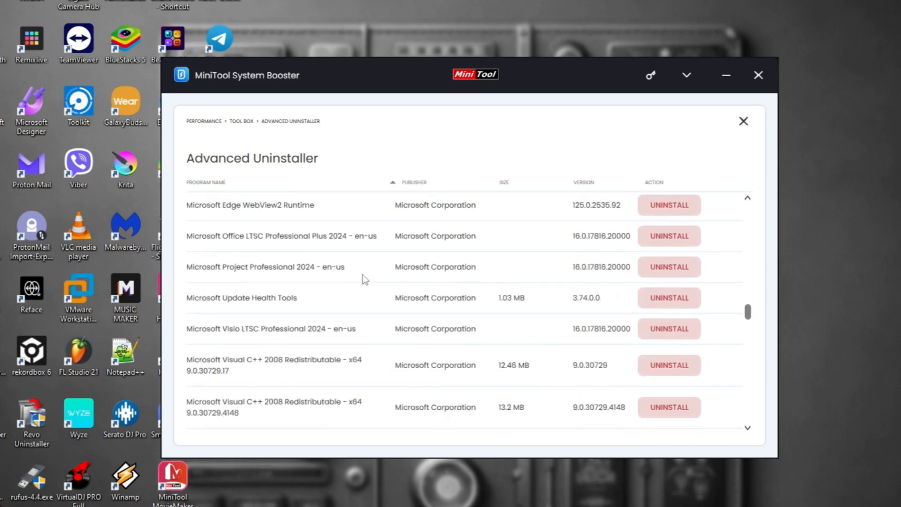
scroll(down, 3)
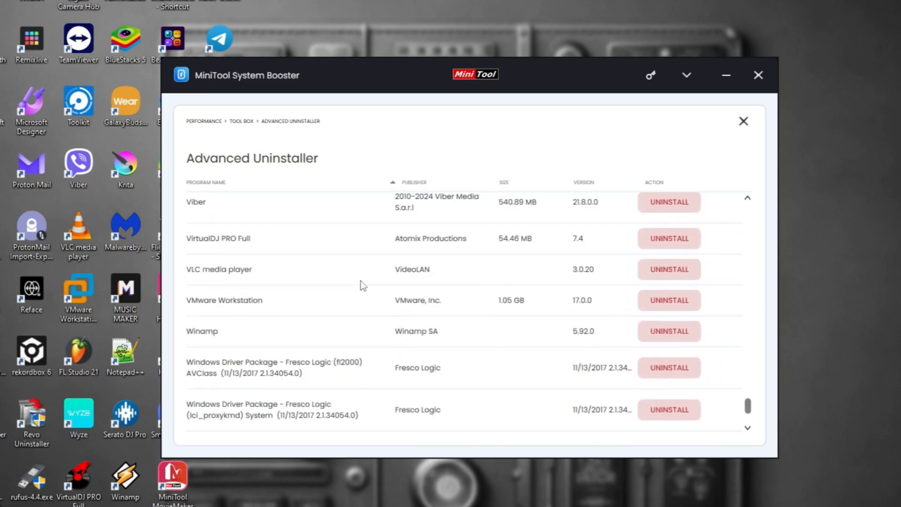
scroll(down, 3)
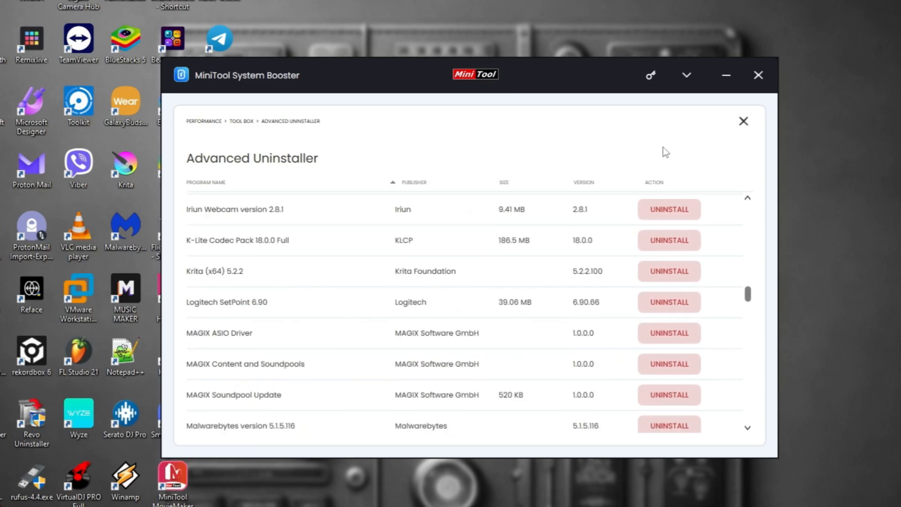
- Leave the Advanced Uninstaller and return to the Toolbox page
click(743, 120)
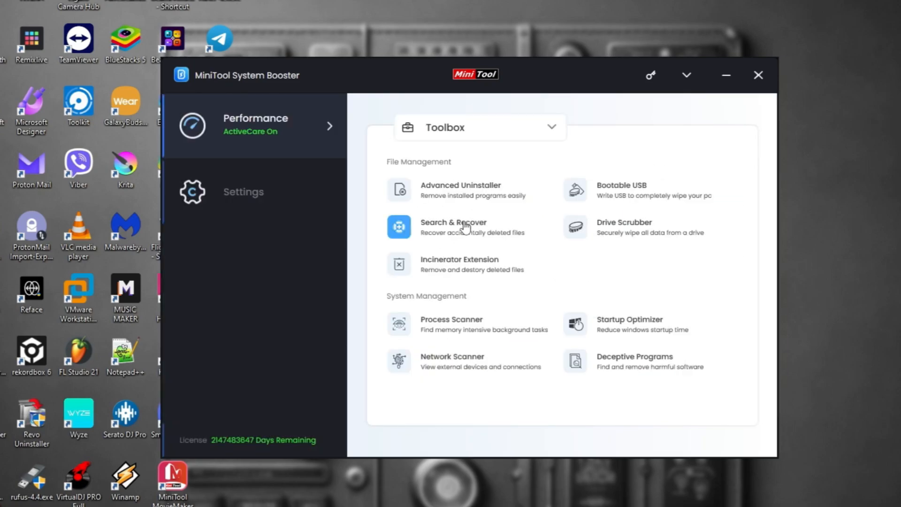
mouse_move(458, 240)
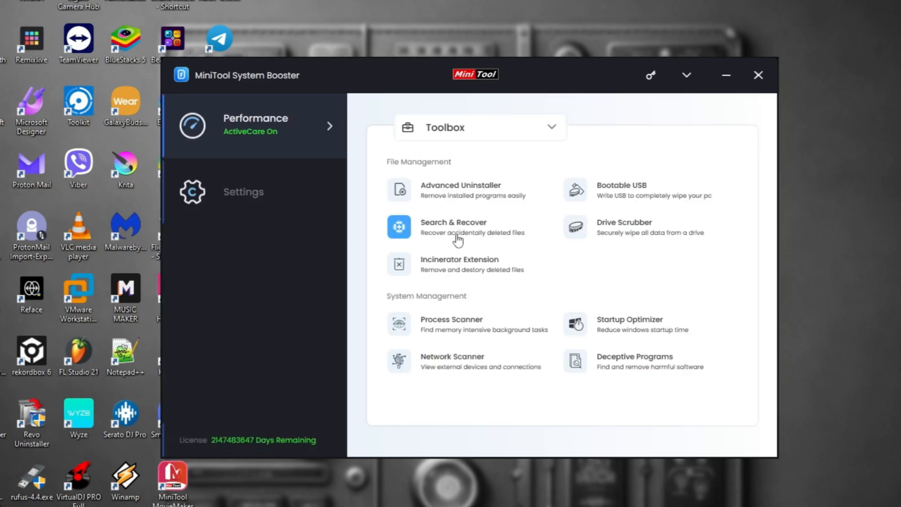
mouse_move(574, 189)
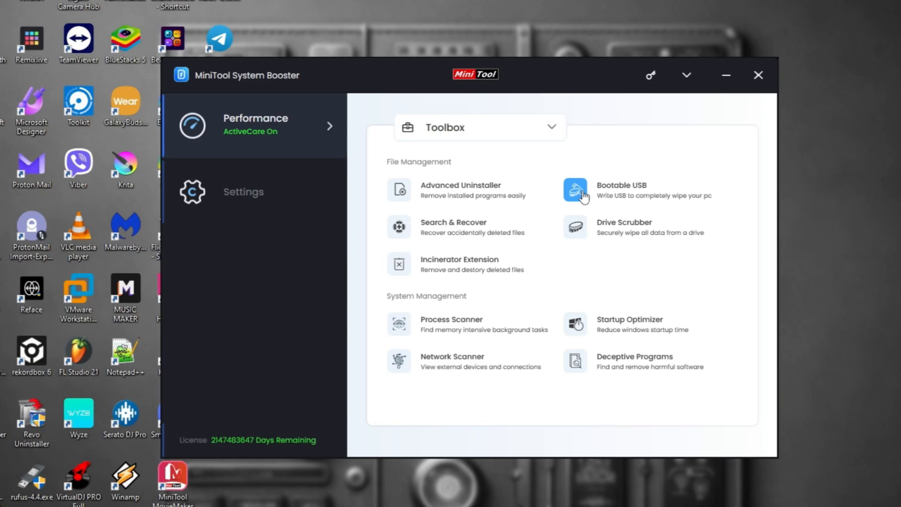
mouse_move(617, 130)
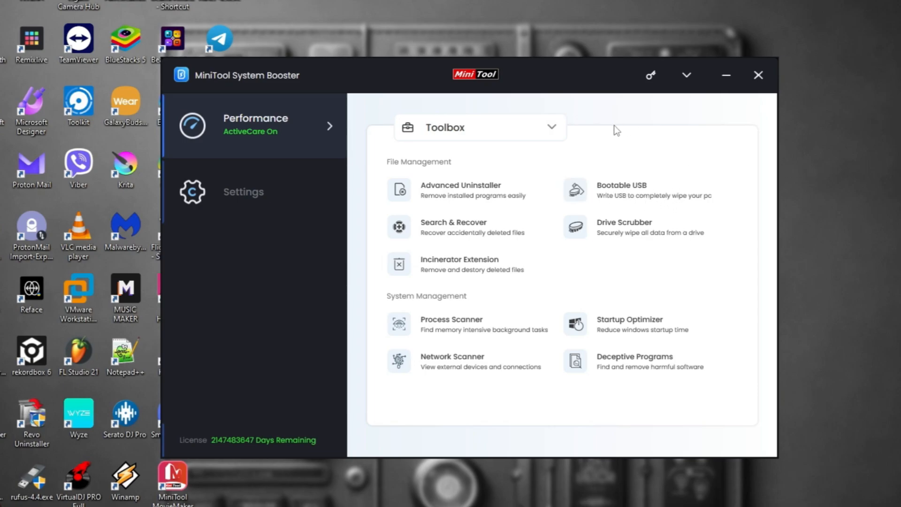
mouse_move(575, 230)
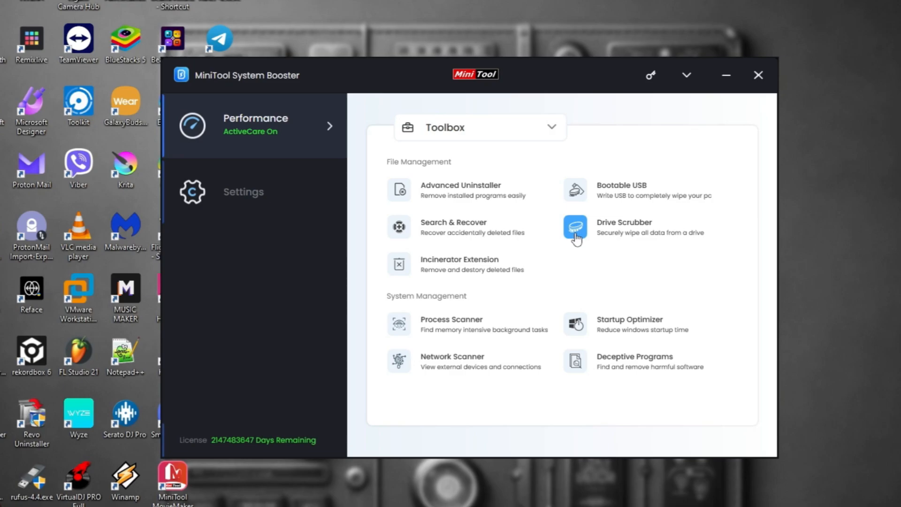
mouse_move(511, 208)
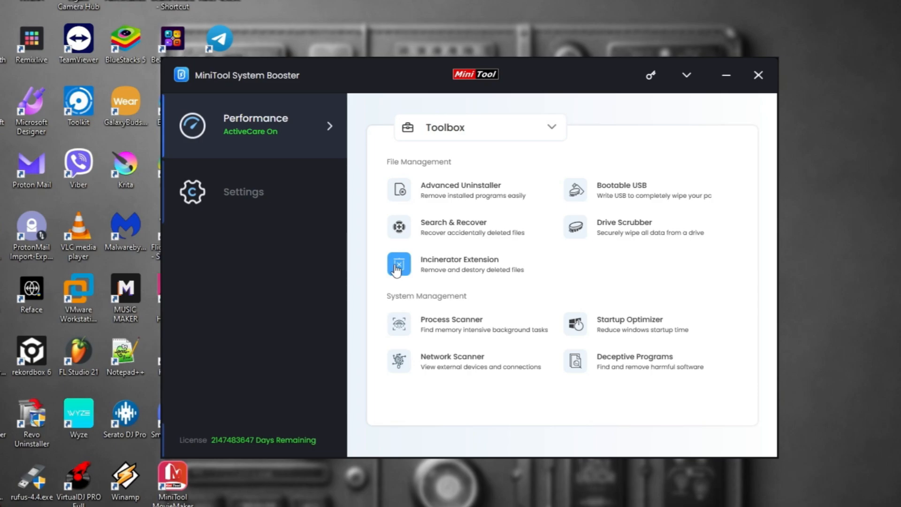
mouse_move(505, 274)
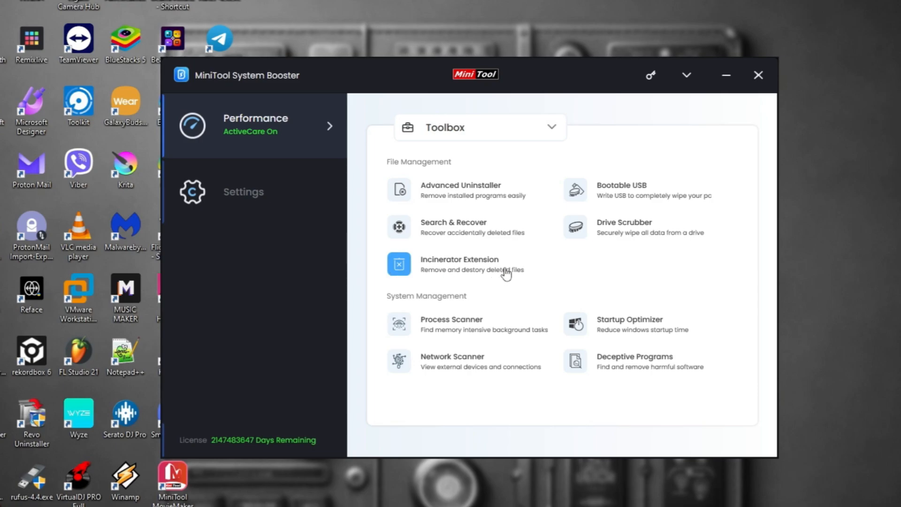
- Enable the Incinerator from its Incinerator Extension page
click(460, 264)
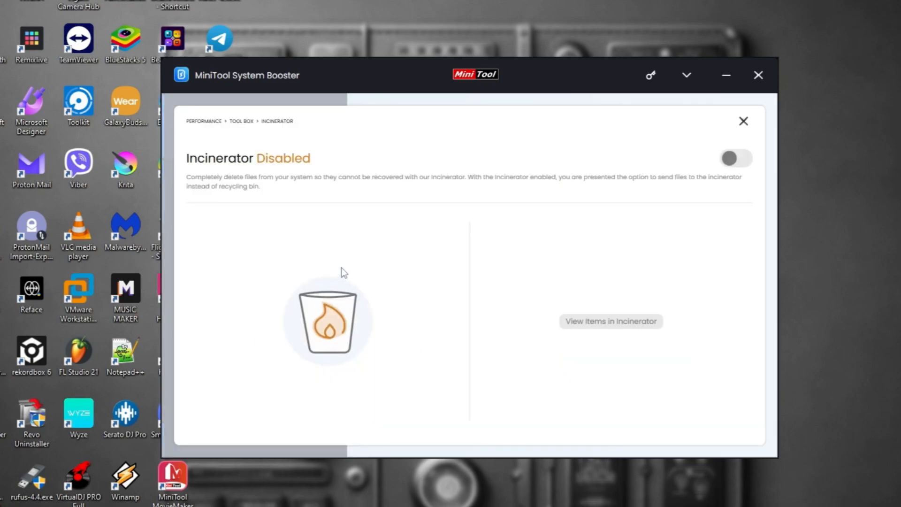
click(735, 158)
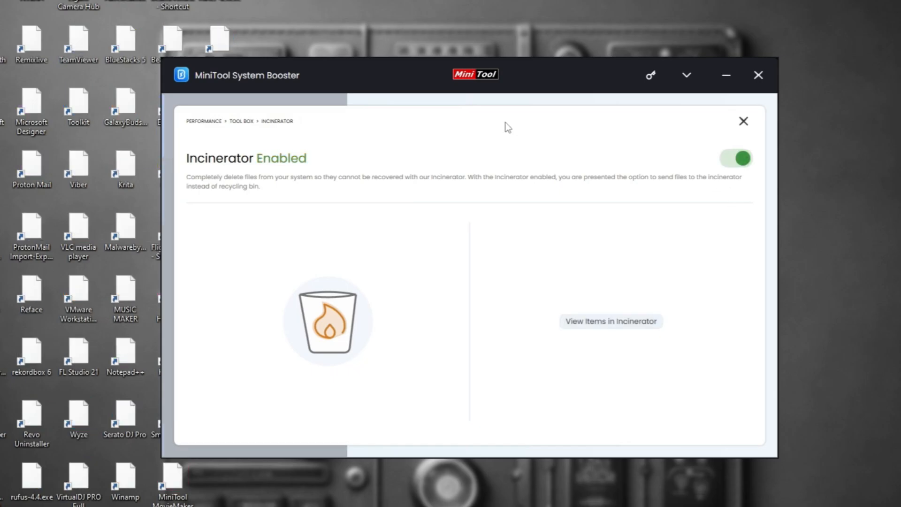
mouse_move(610, 321)
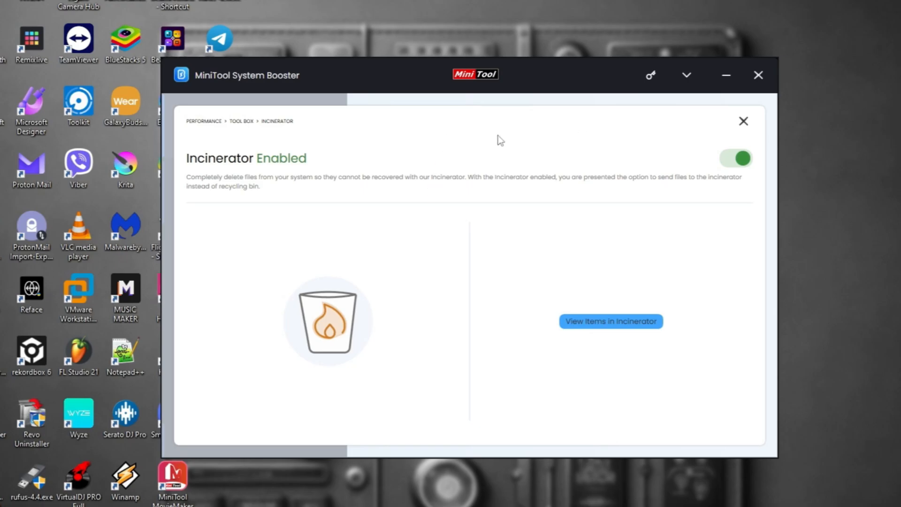
mouse_move(730, 123)
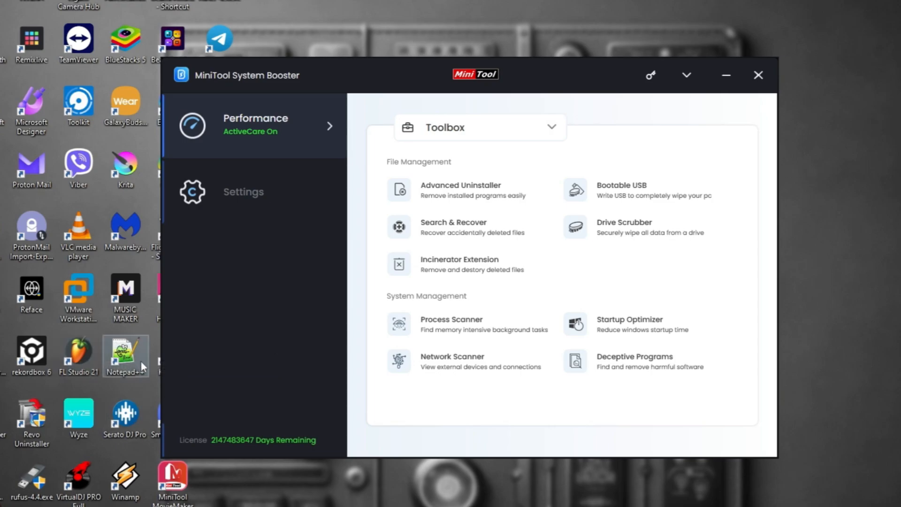
- Show the Send to Incinerator options on the Notepad++ desktop shortcut
right_click(125, 355)
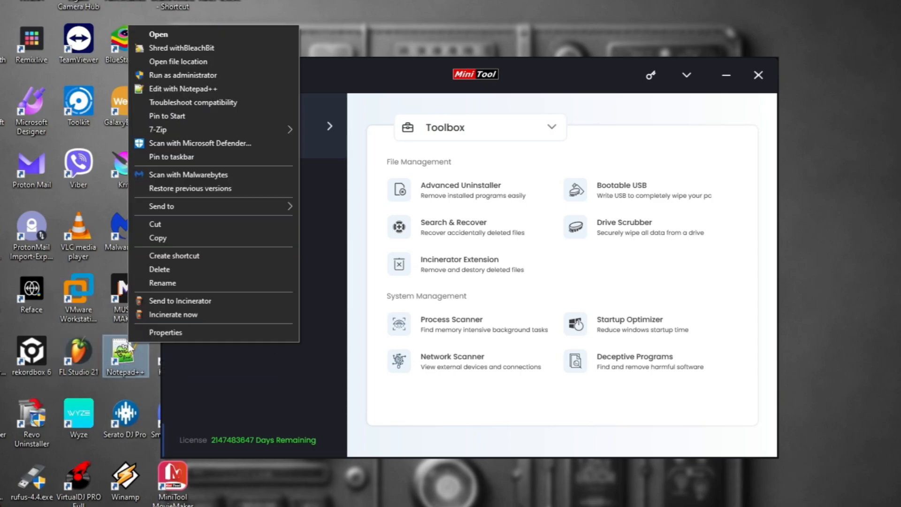
mouse_move(223, 301)
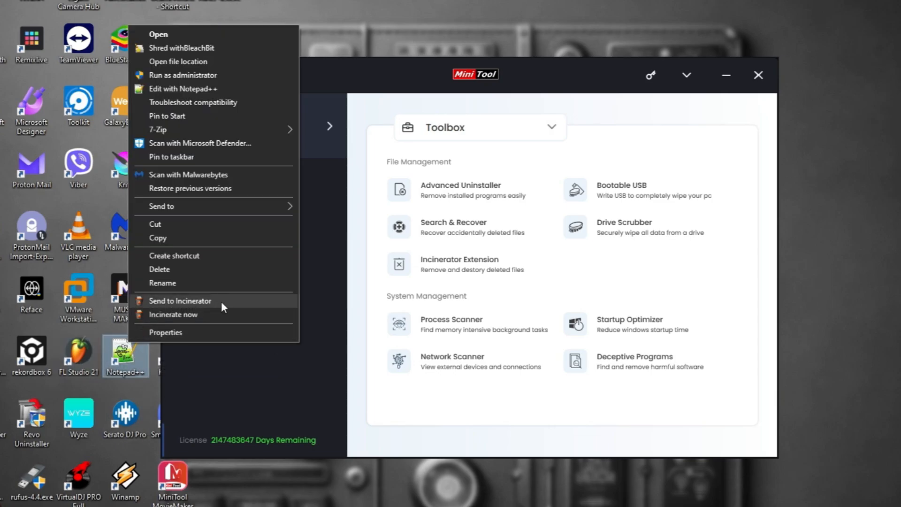
mouse_move(192, 315)
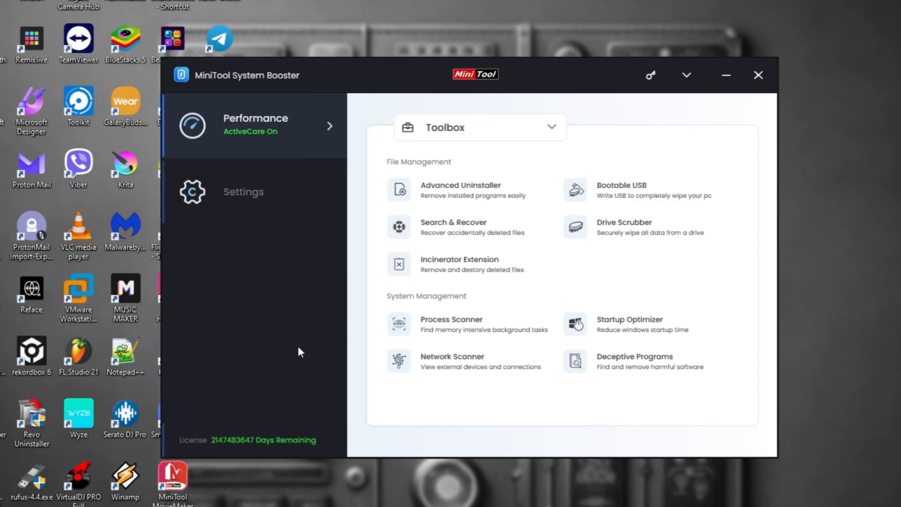
mouse_move(332, 322)
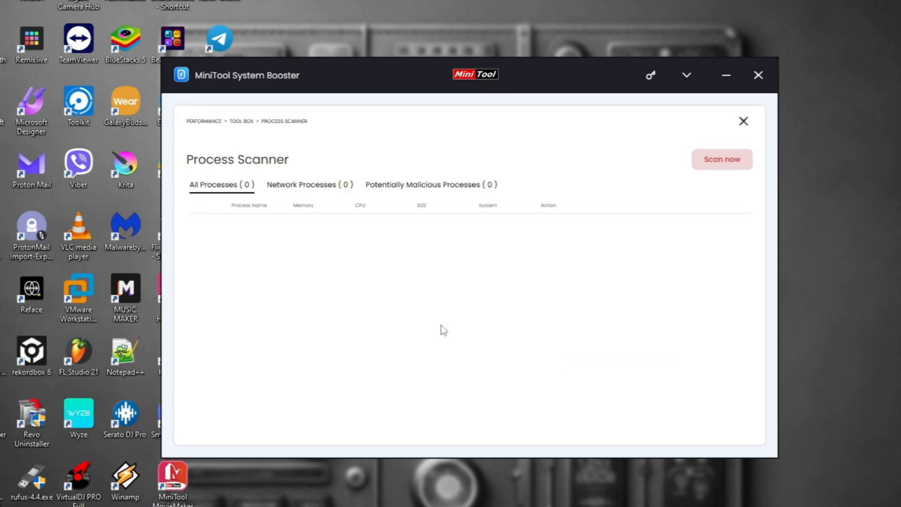
- Scan the running processes, review the 89 found, then show the empty Network Processes list
click(722, 159)
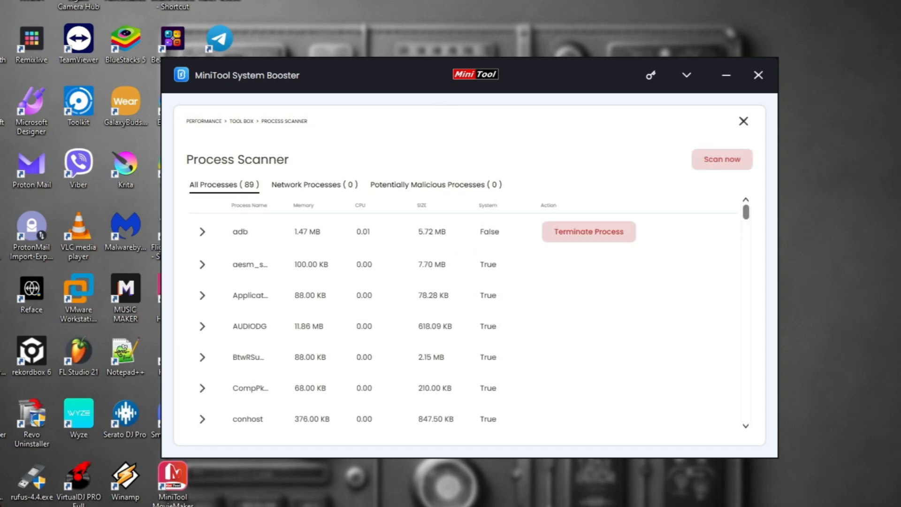
mouse_move(349, 488)
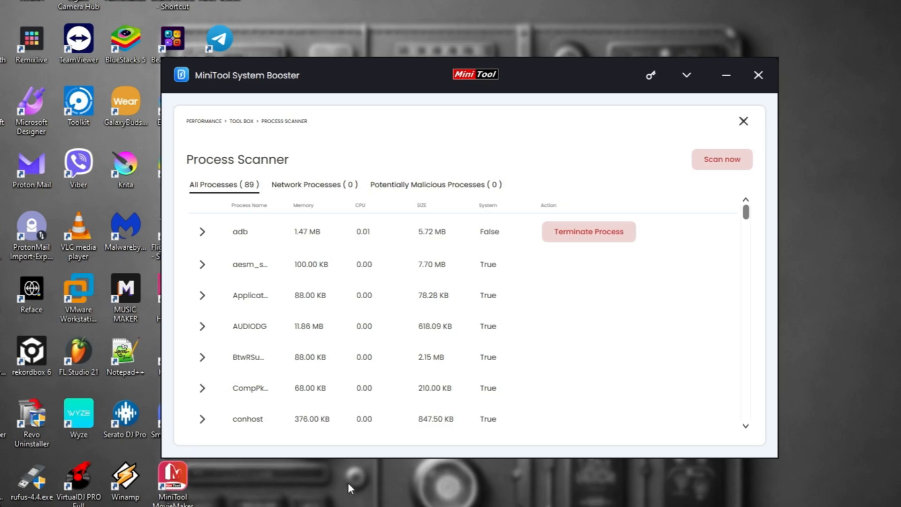
mouse_move(287, 384)
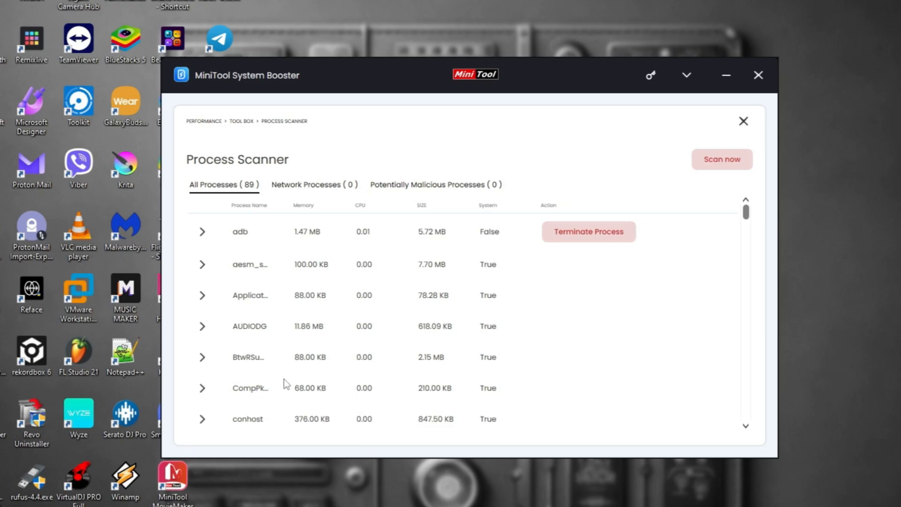
mouse_move(330, 291)
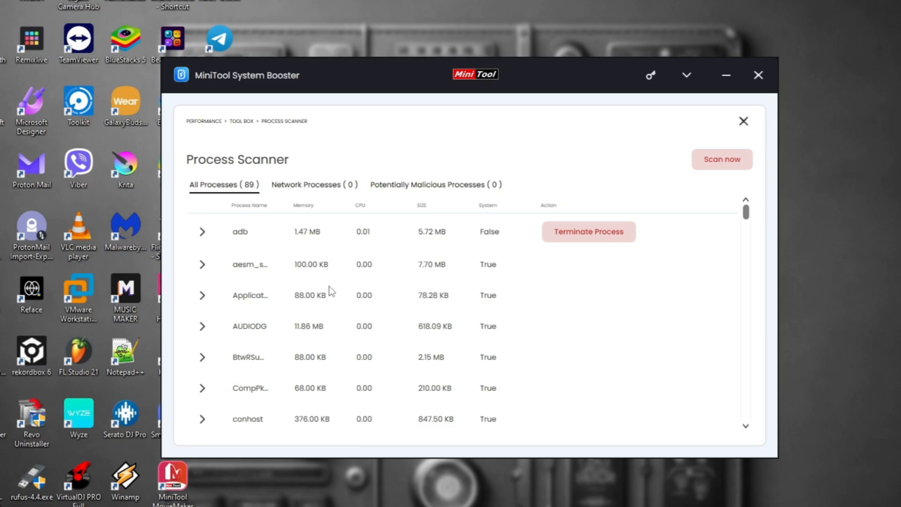
scroll(down, 3)
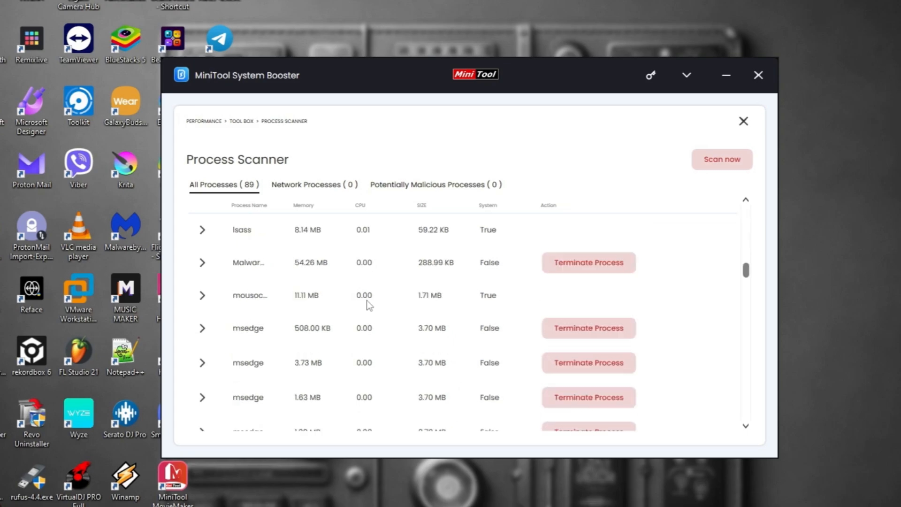
scroll(down, 3)
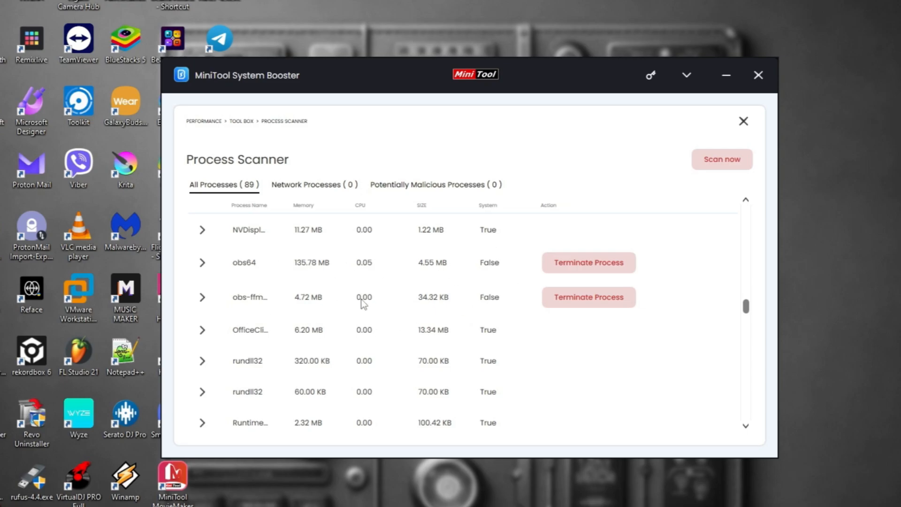
scroll(down, 3)
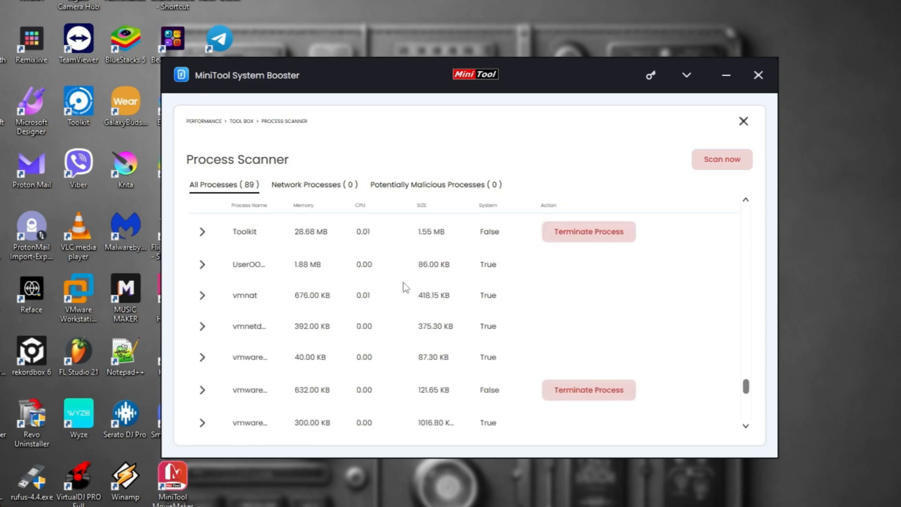
scroll(down, 3)
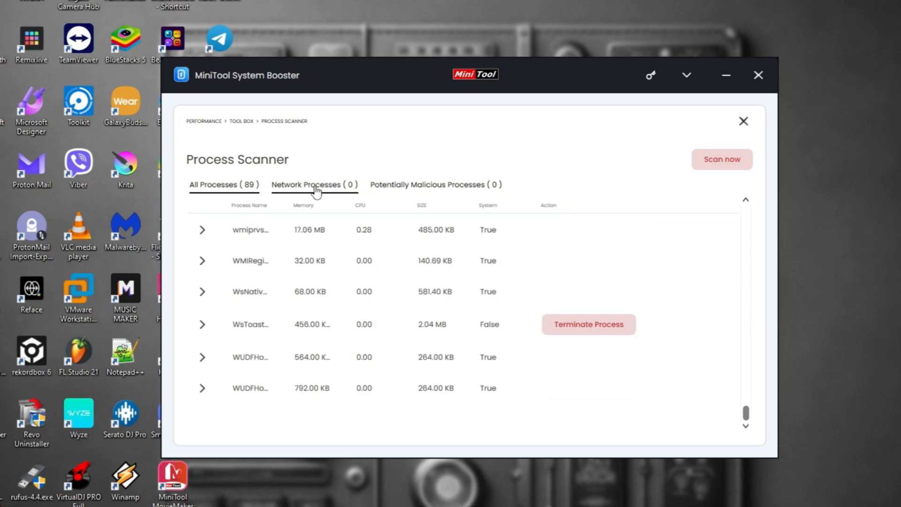
click(722, 159)
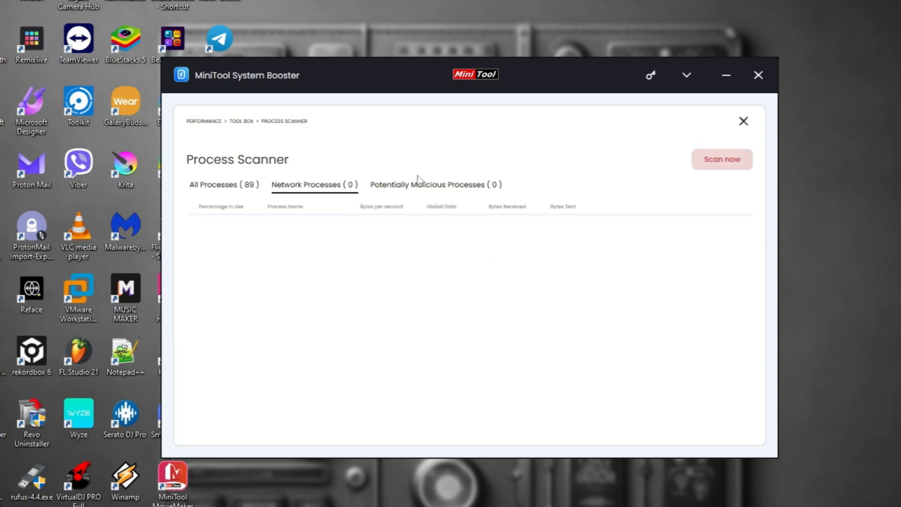
- Rescan processes (88 found, none malicious), close Process Scanner and Startup Optimizer, and switch to Network Scanner
click(722, 159)
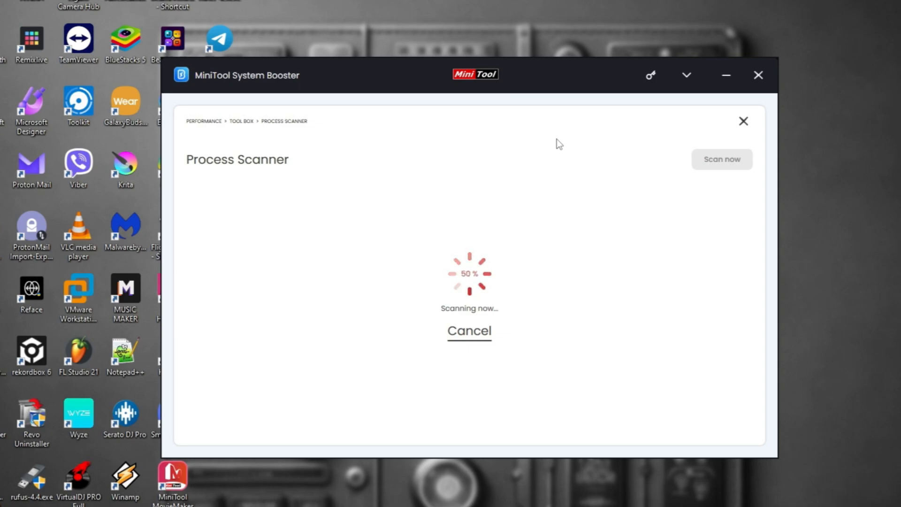
mouse_move(496, 191)
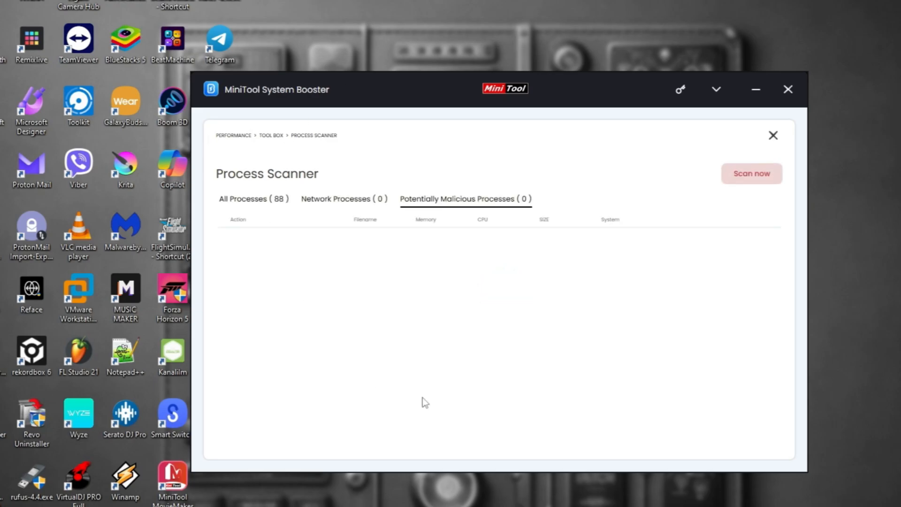
click(774, 135)
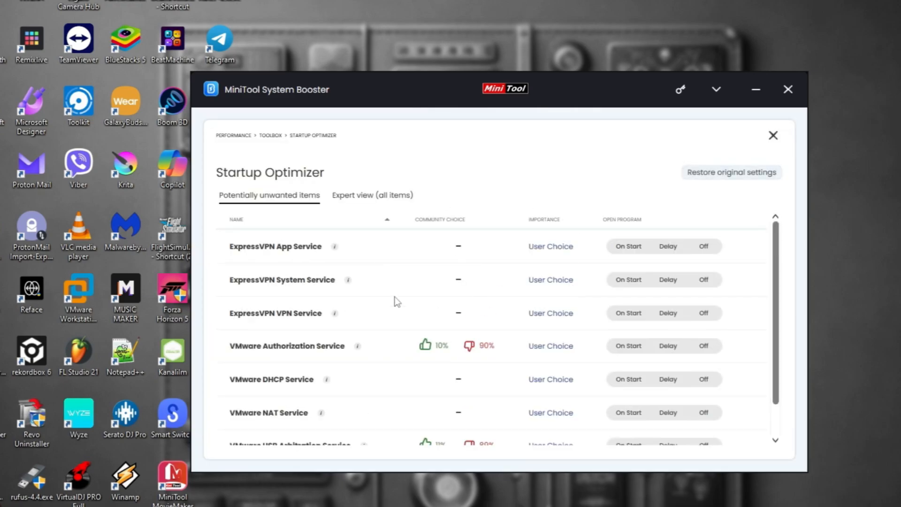
click(774, 135)
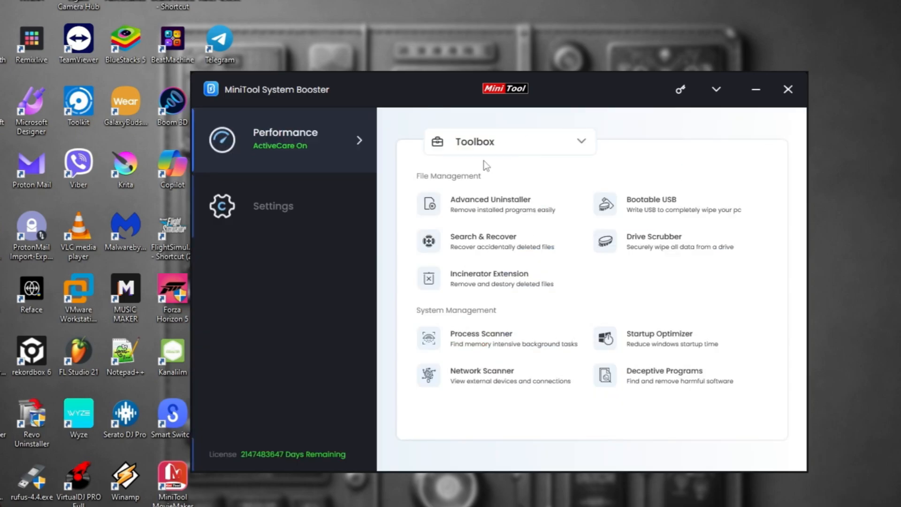
click(481, 375)
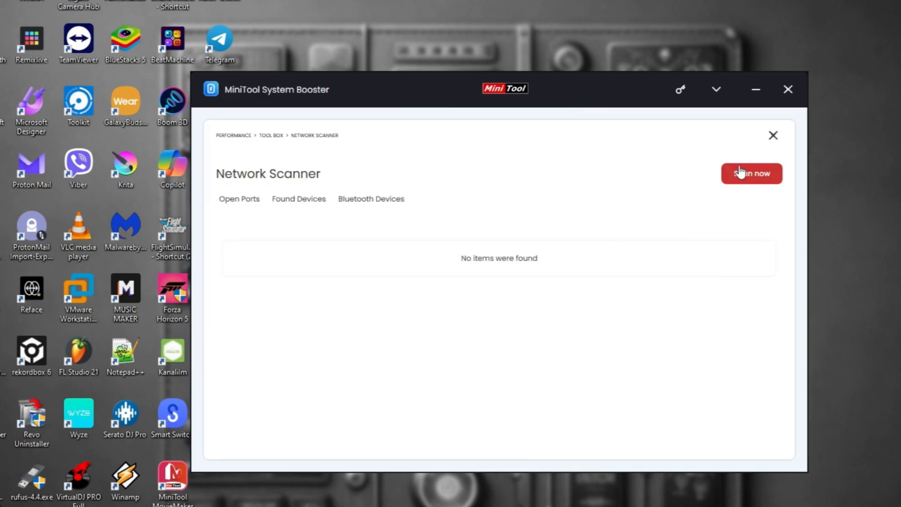
- Run a network scan and let it complete
click(751, 174)
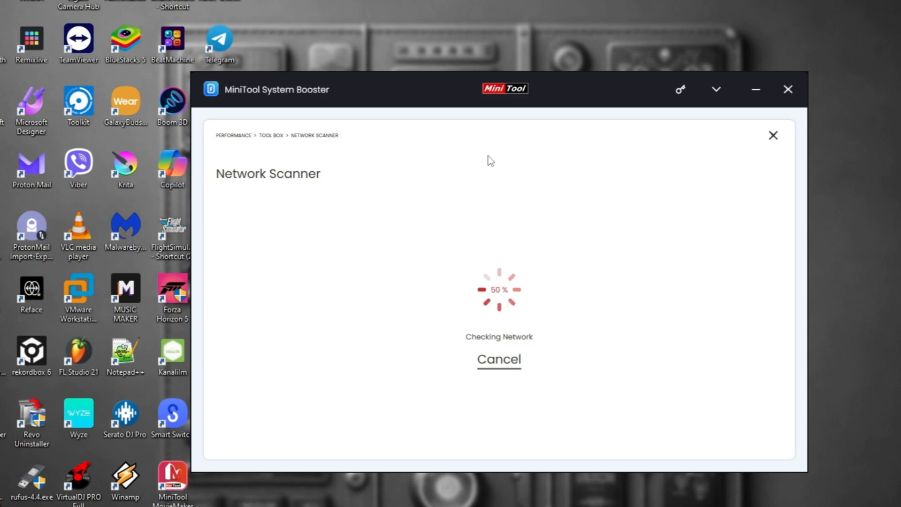
mouse_move(383, 294)
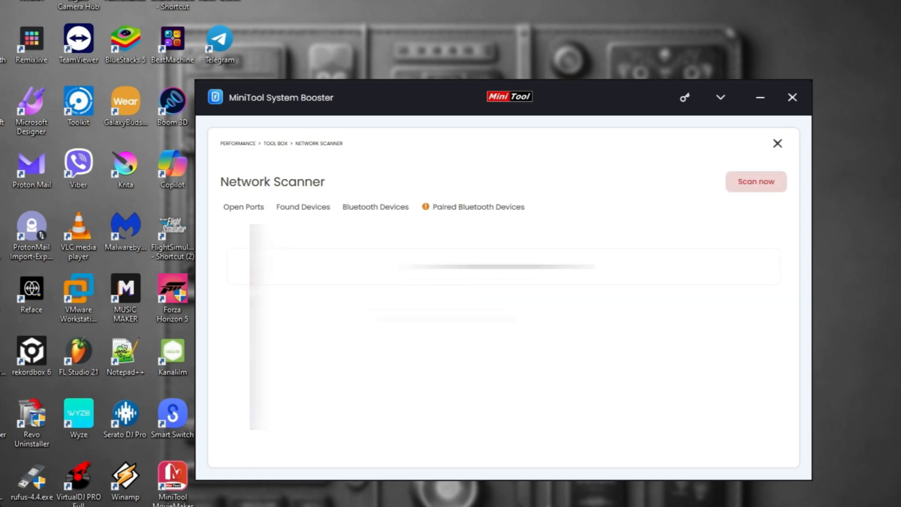
- Review the open ports, the three Bluetooth devices, and the paired Dime 2-Black and Crusher Evo
click(243, 206)
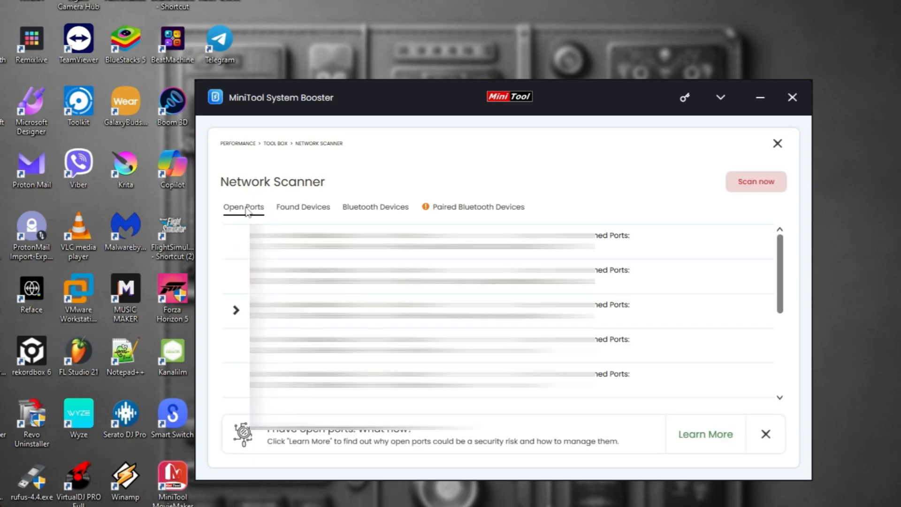
scroll(down, 3)
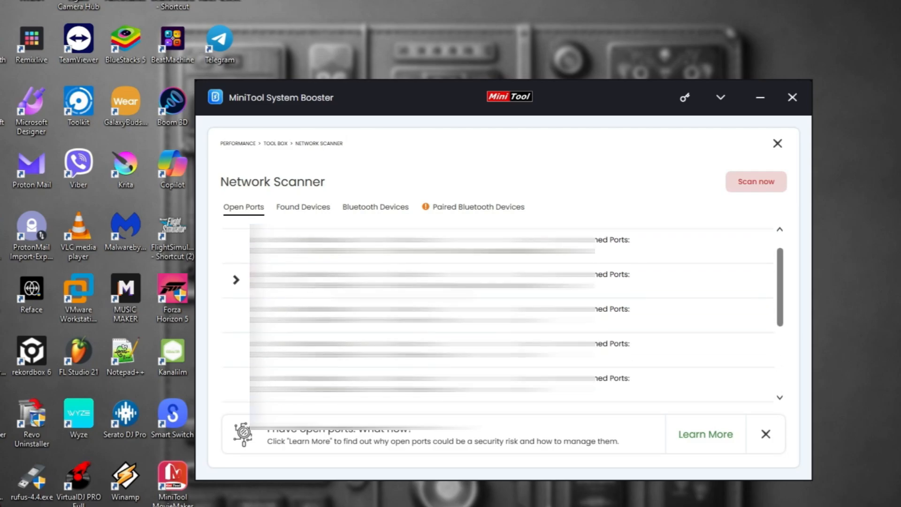
scroll(down, 3)
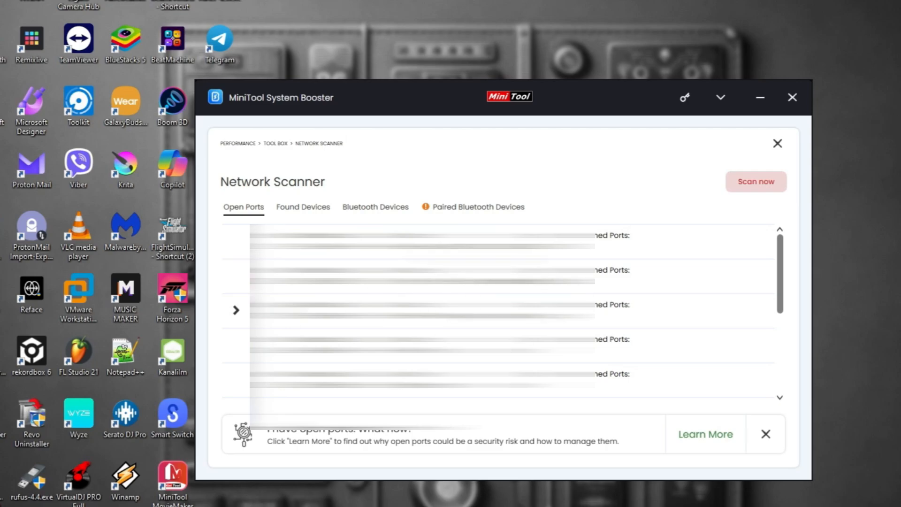
click(375, 207)
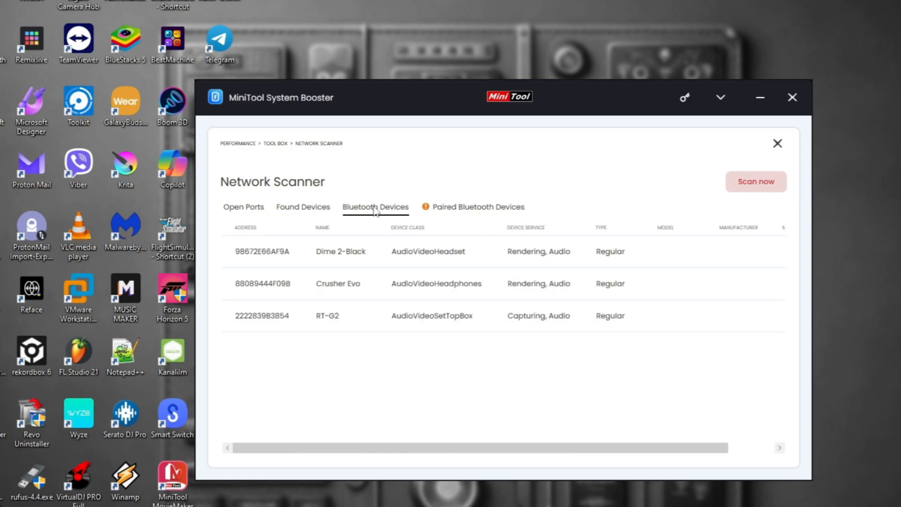
mouse_move(345, 254)
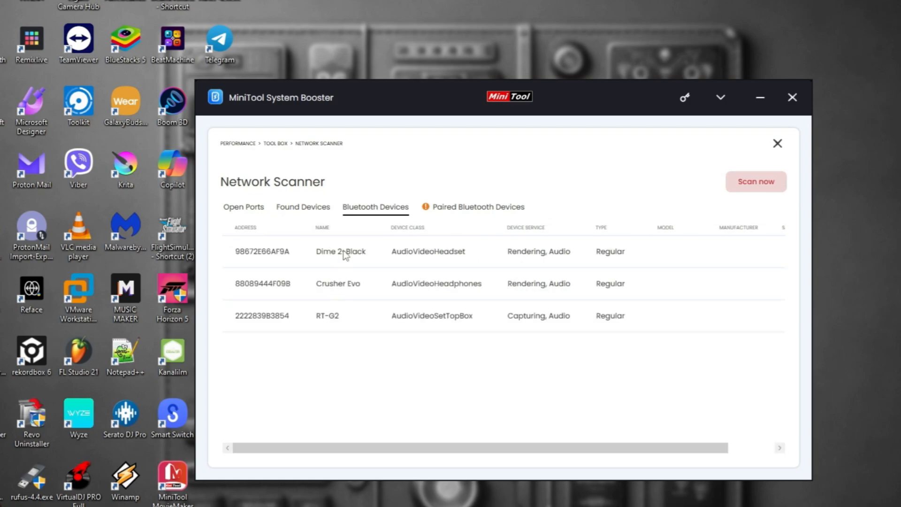
mouse_move(337, 333)
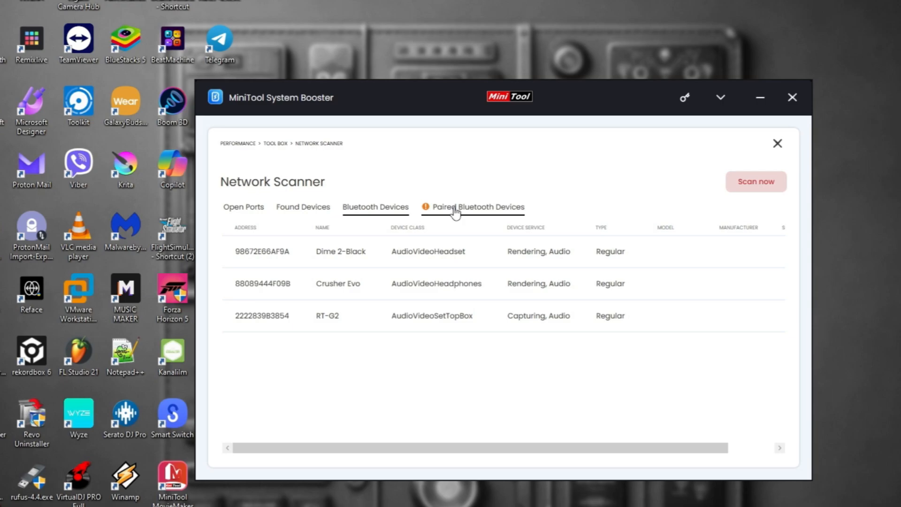
click(477, 206)
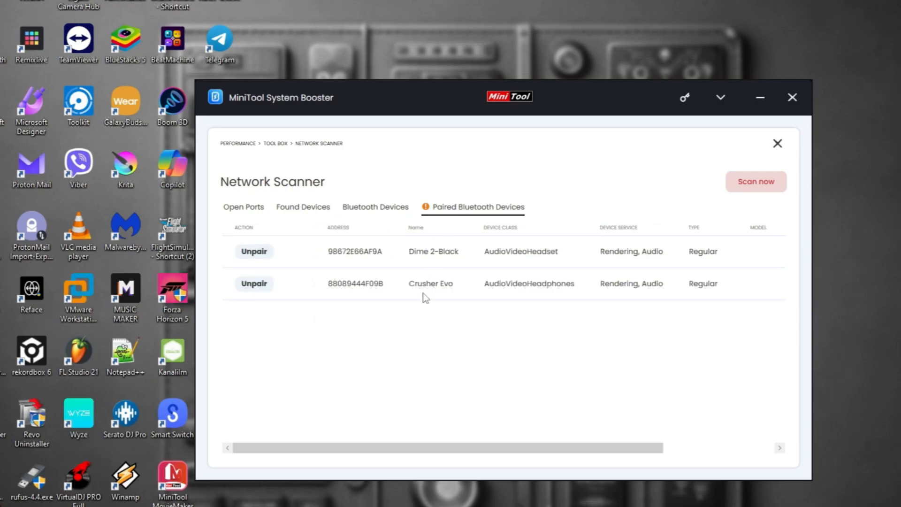
mouse_move(617, 235)
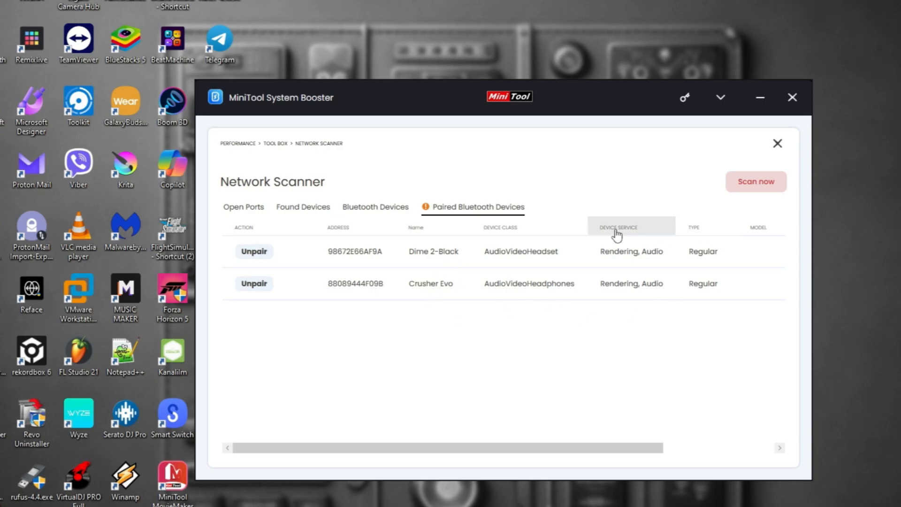
- Close the Network Scanner results and return to the Toolbox
click(778, 143)
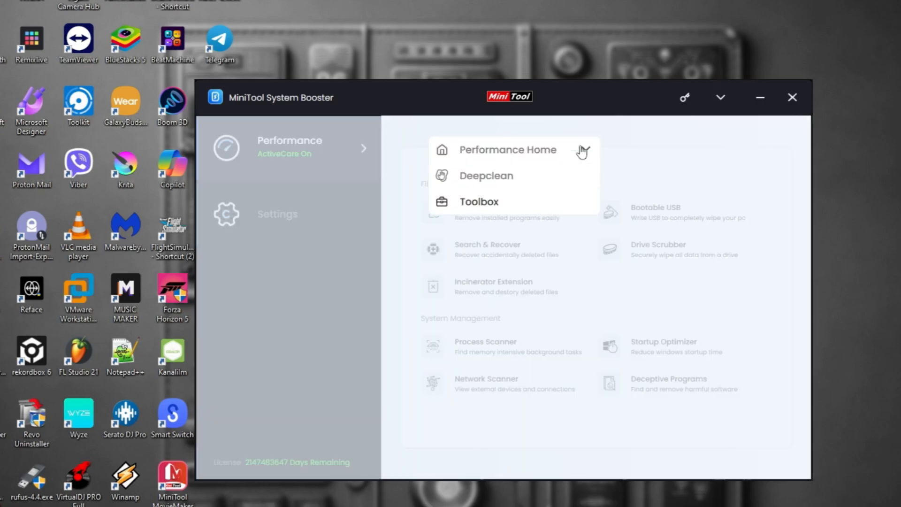
- Switch to the LiveBoost configuration and toggle AcceleWrite on alongside OptiCore, RAMJet and PowerSense
click(508, 150)
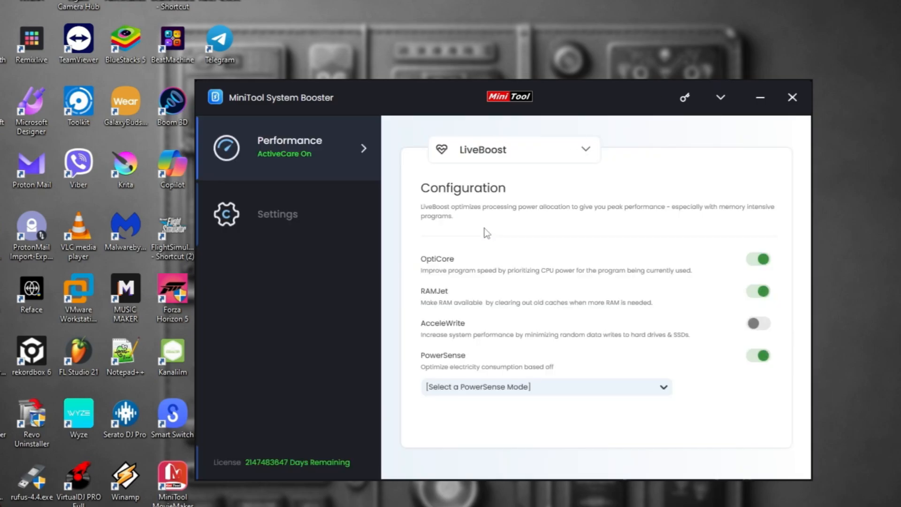
mouse_move(594, 289)
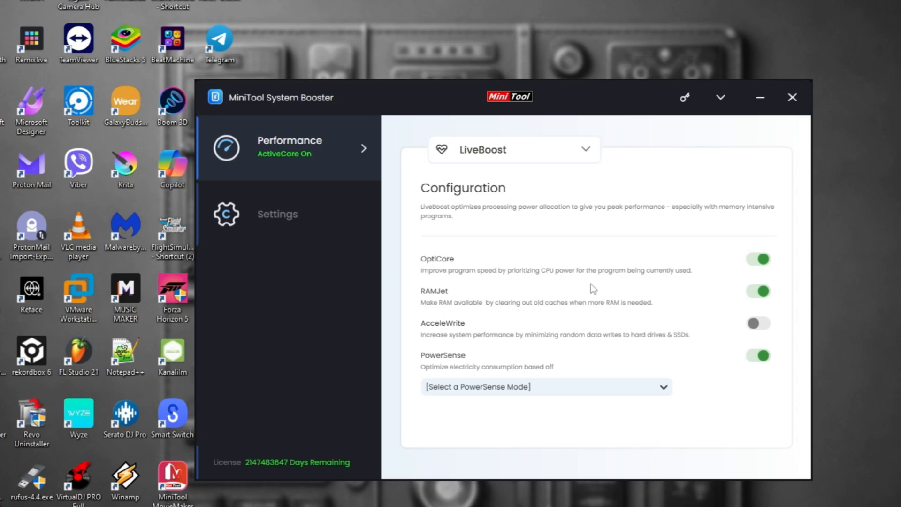
mouse_move(458, 336)
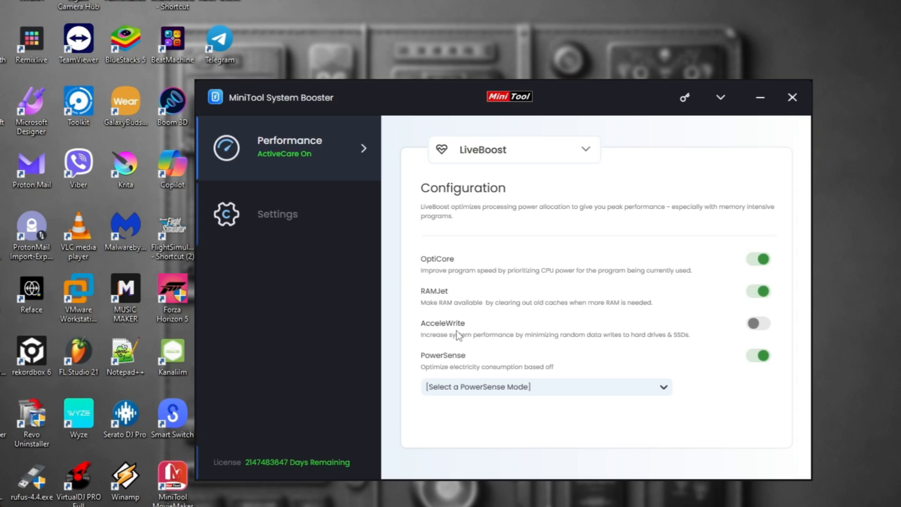
mouse_move(531, 345)
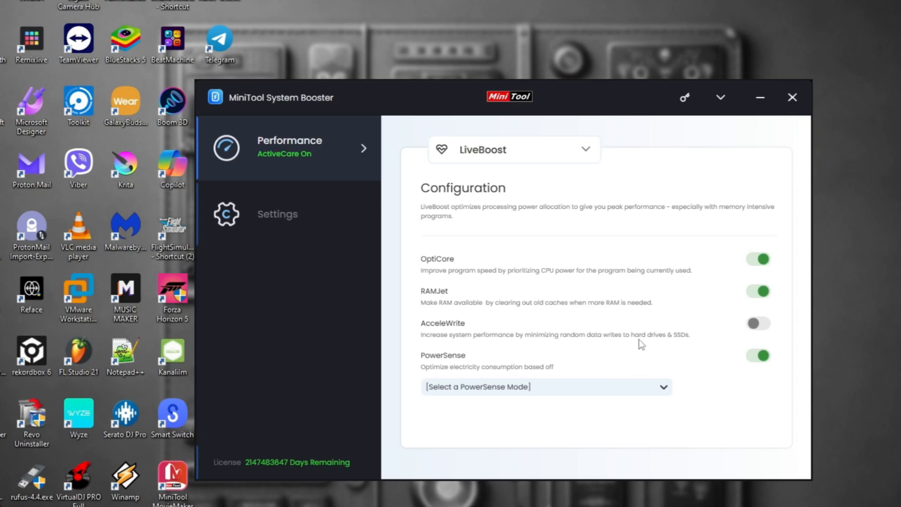
mouse_move(688, 311)
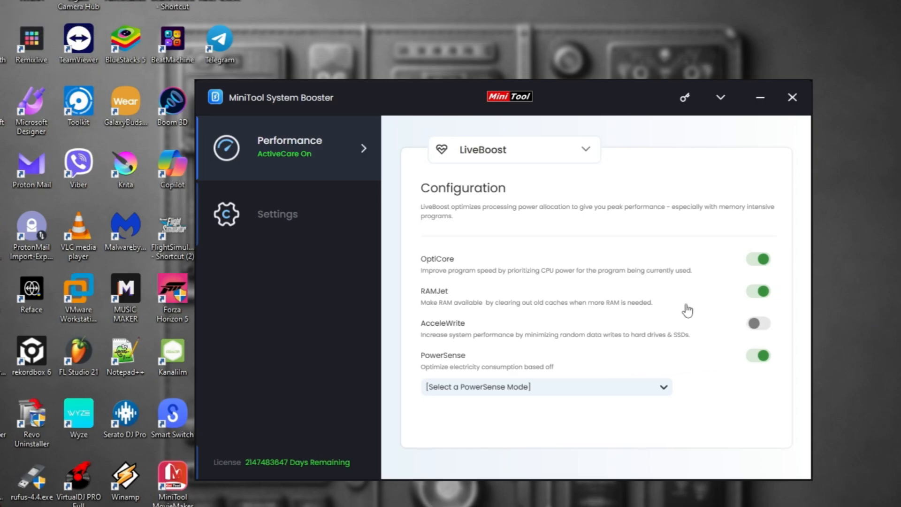
mouse_move(545, 423)
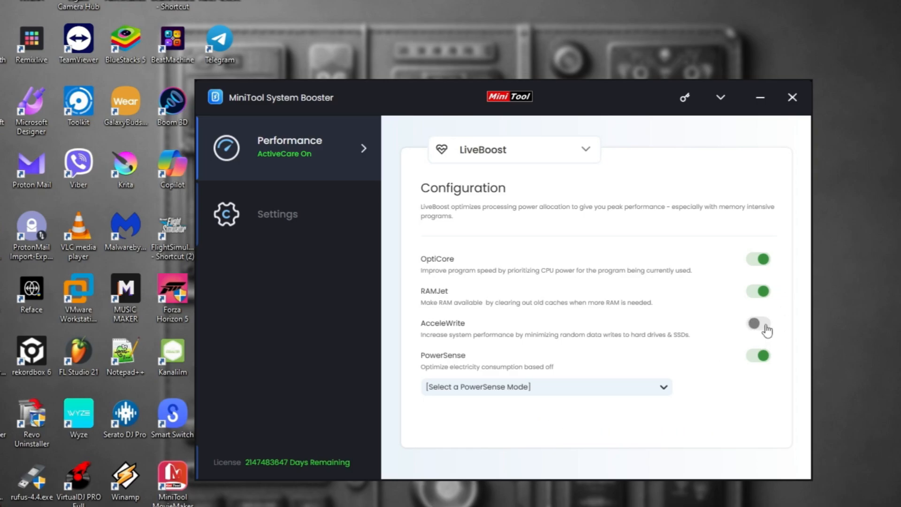
click(758, 322)
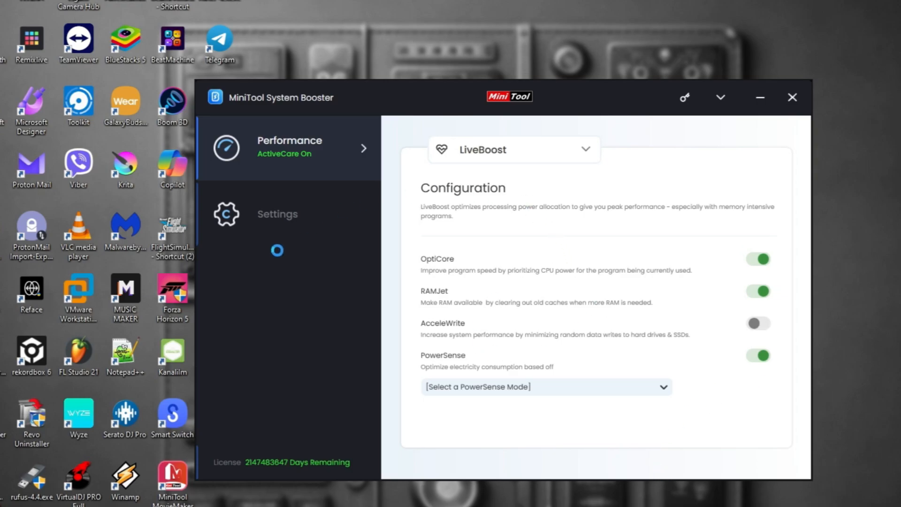
mouse_move(530, 388)
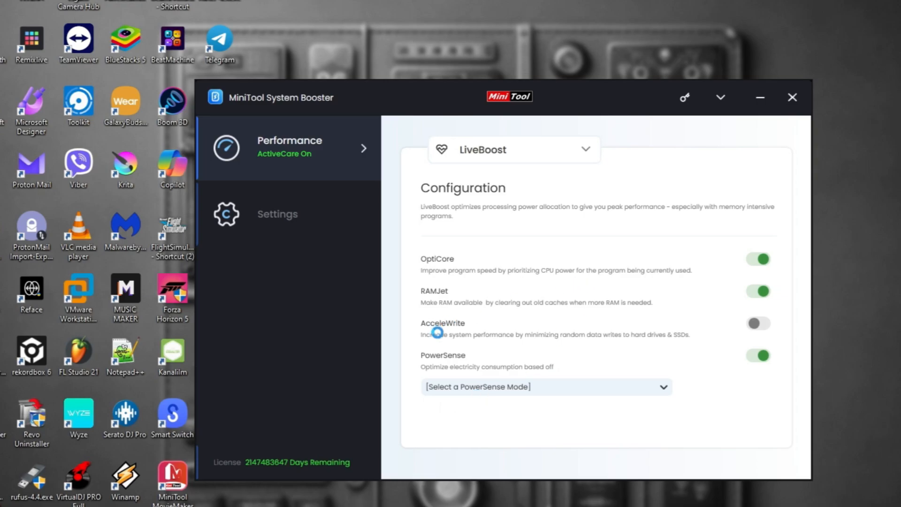
click(758, 323)
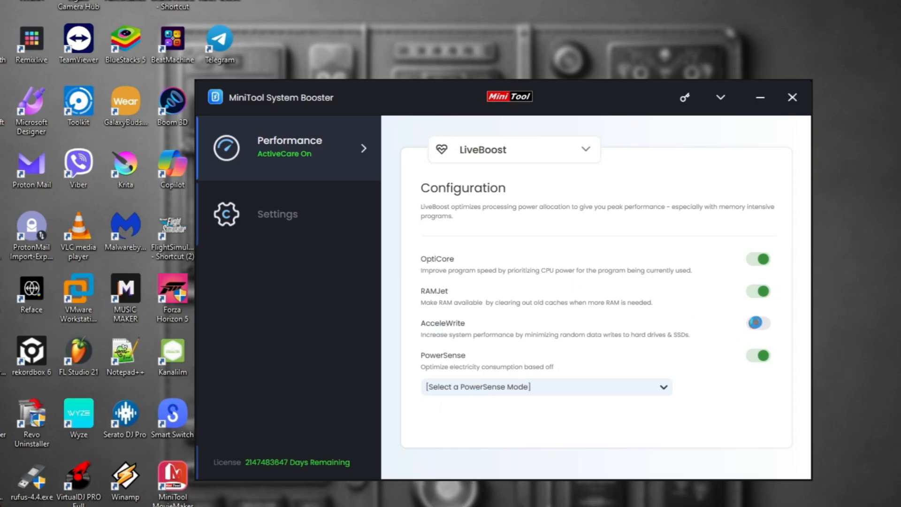
click(758, 323)
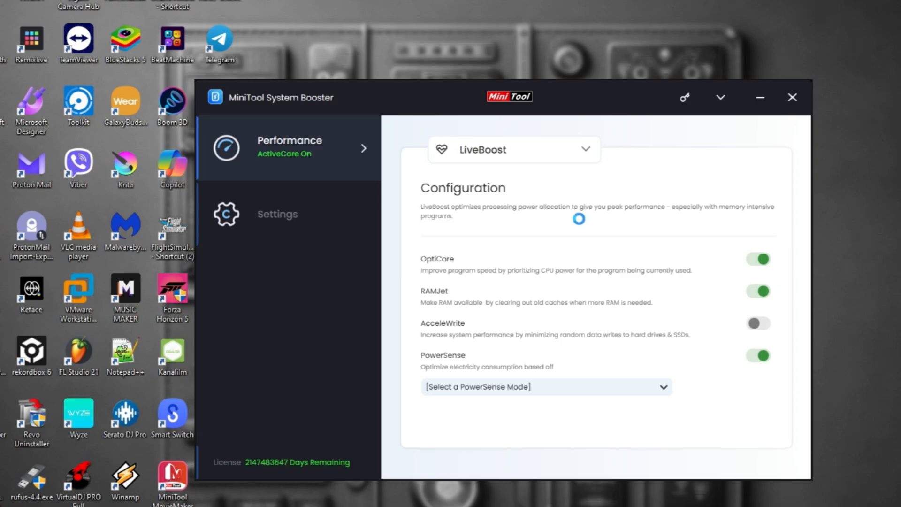
- Confirm AcceleWrite on and dismiss its enabled notice, leaving all four LiveBoost features active
click(758, 323)
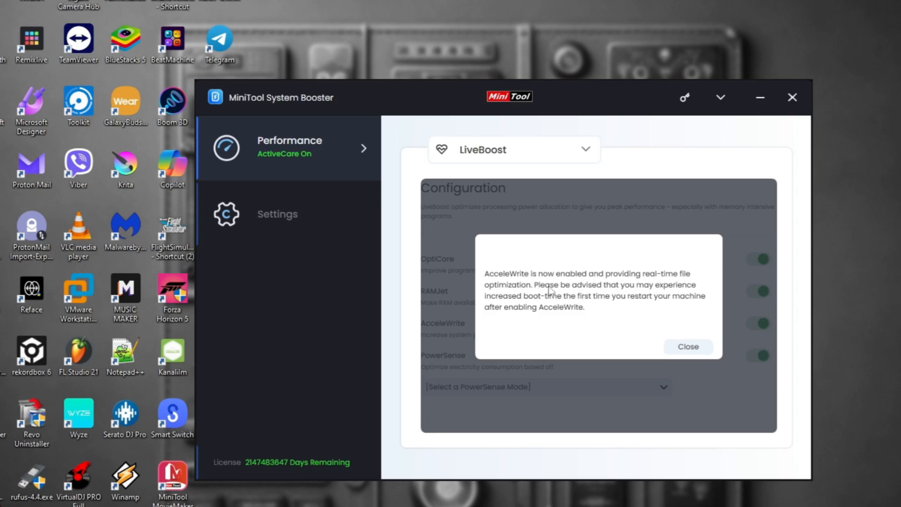
mouse_move(530, 298)
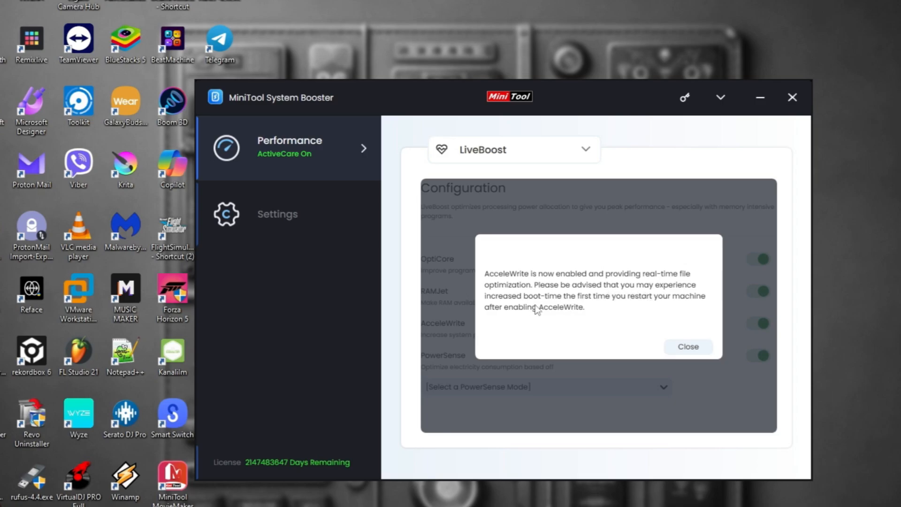
mouse_move(643, 301)
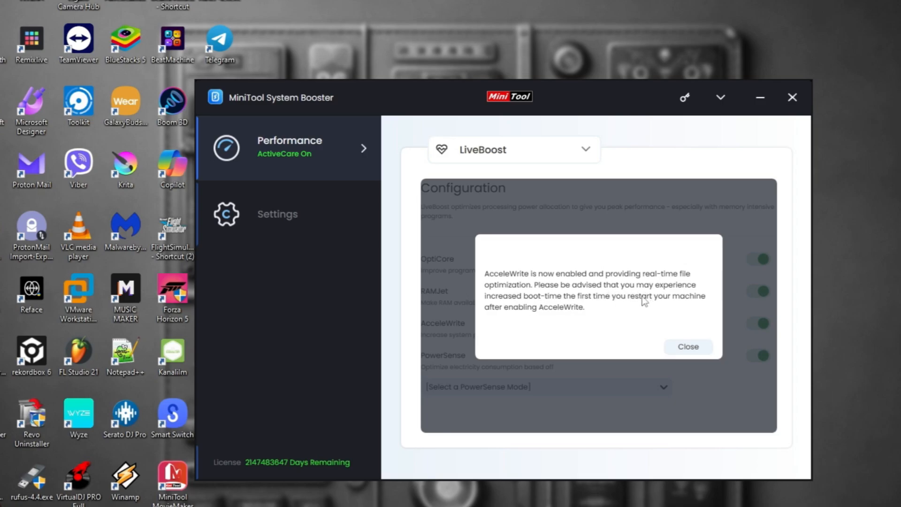
mouse_move(522, 321)
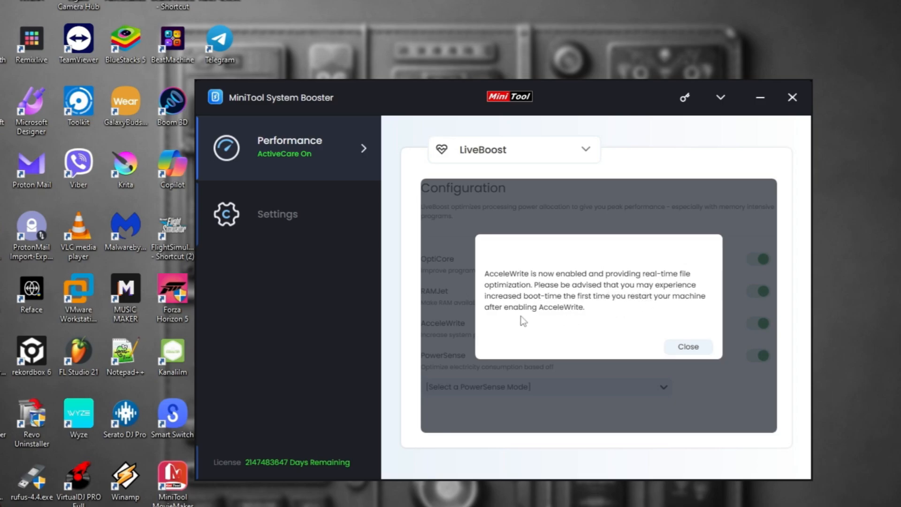
click(688, 347)
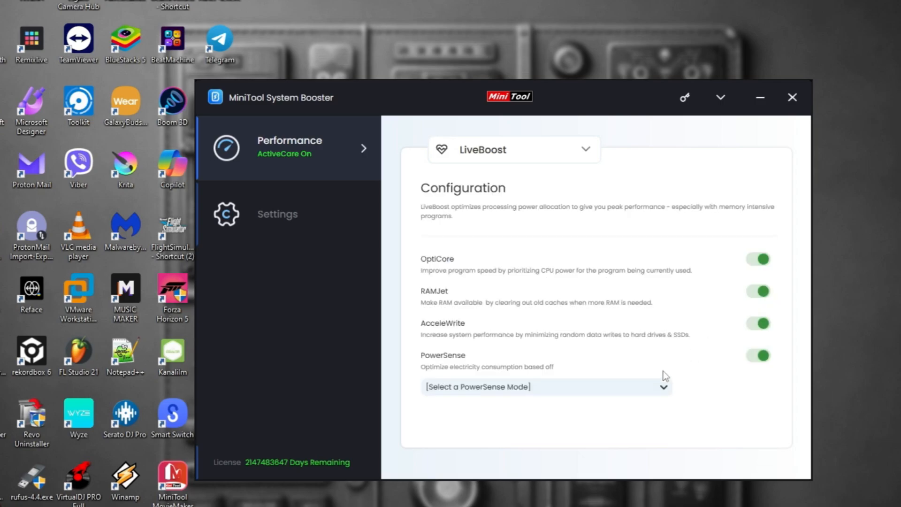
- Set PowerSense mode to Ultra Performance-Music/Video Production
click(545, 386)
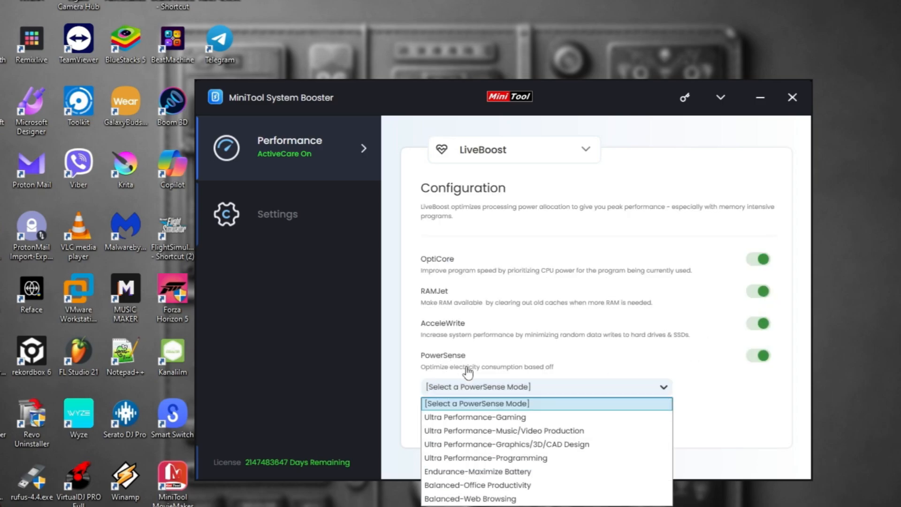
mouse_move(474, 417)
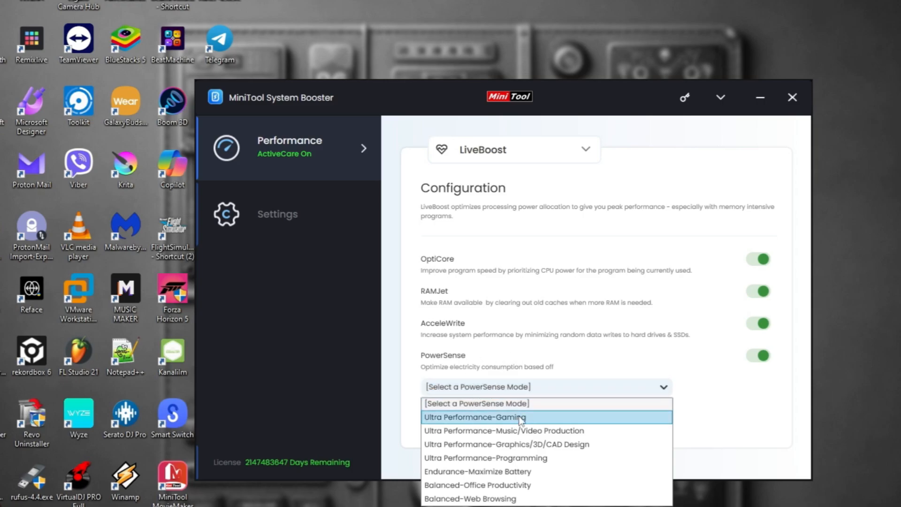
mouse_move(508, 430)
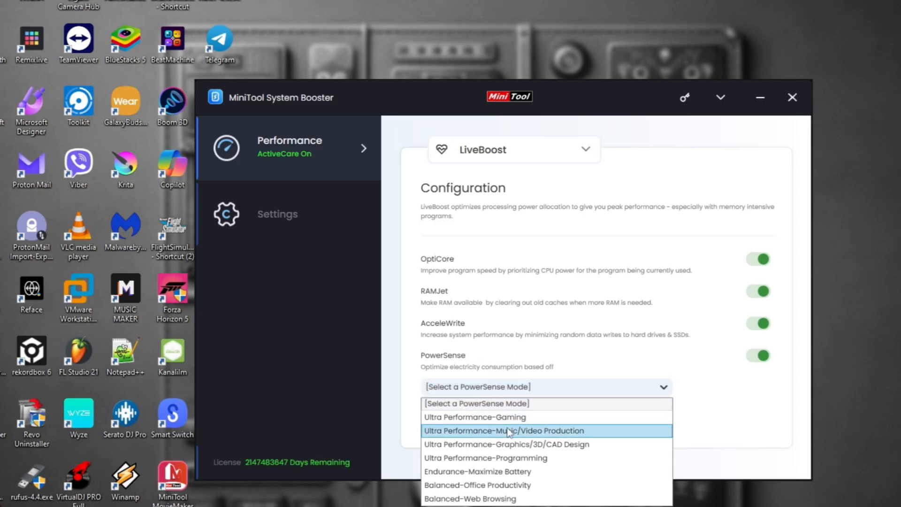
mouse_move(518, 443)
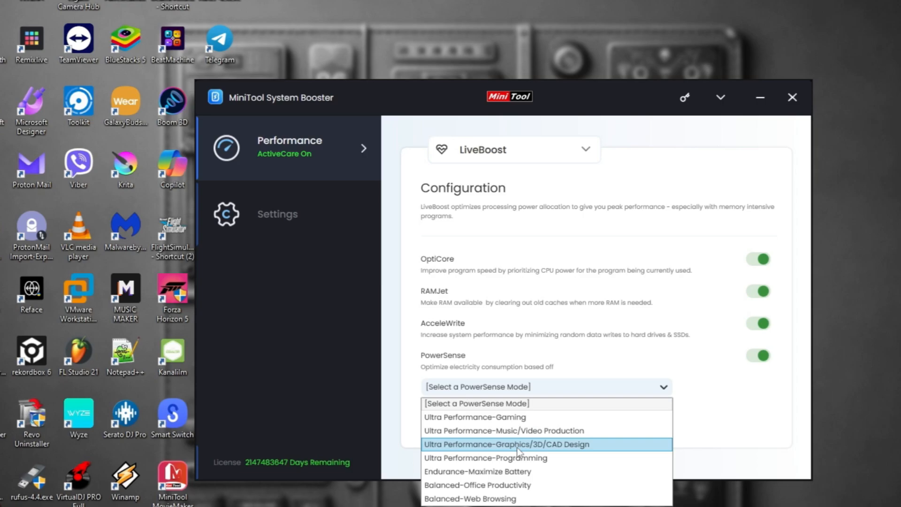
click(504, 431)
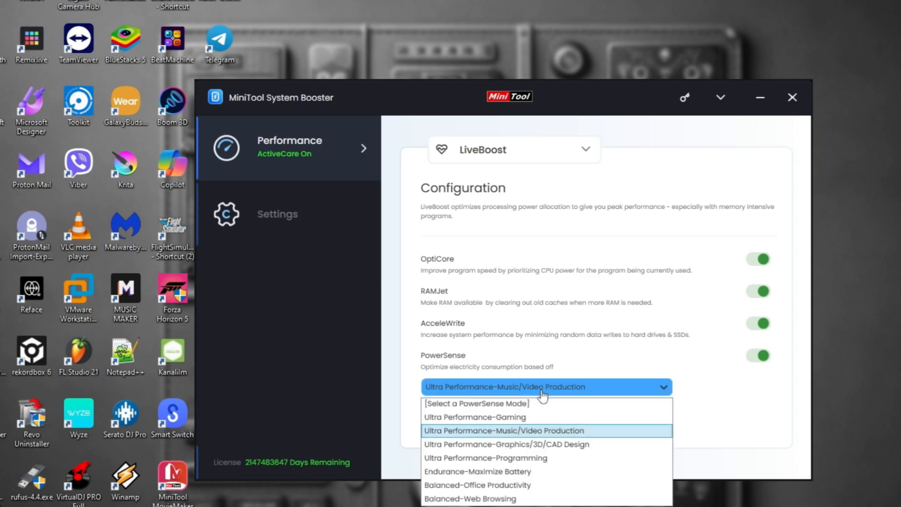
mouse_move(485, 458)
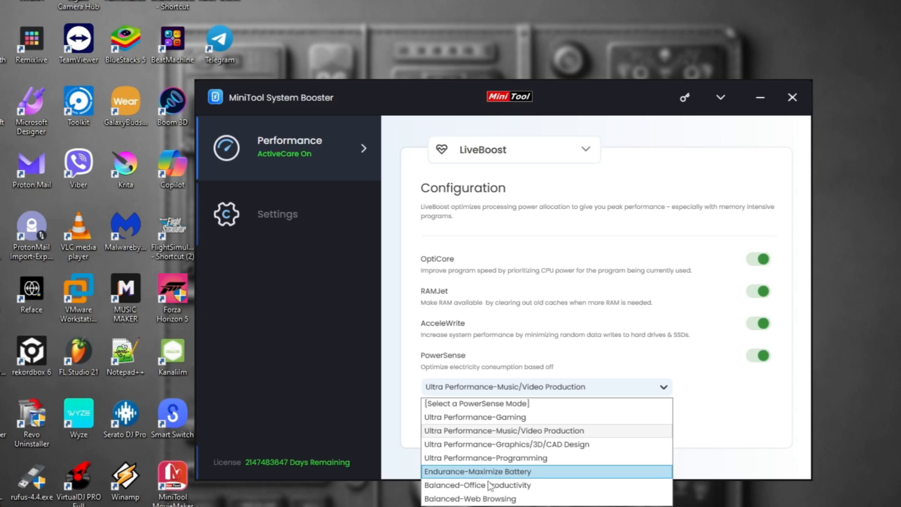
mouse_move(477, 484)
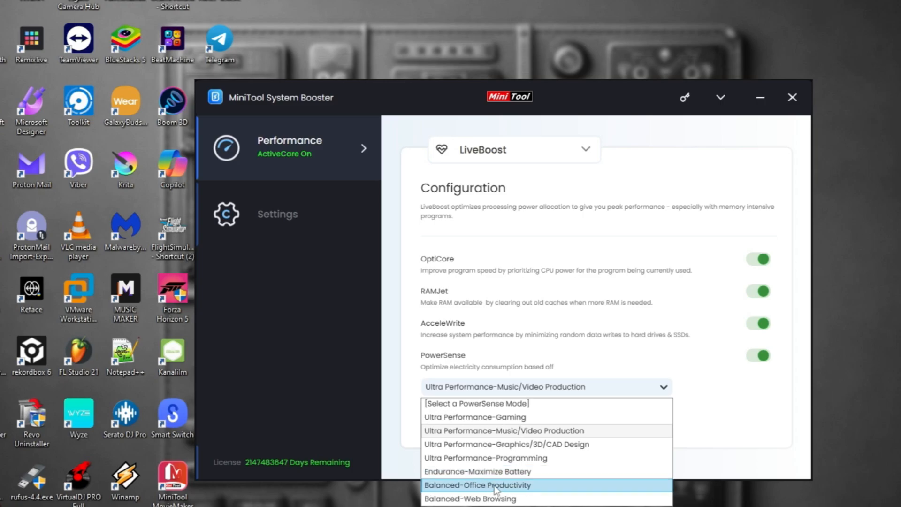
mouse_move(470, 498)
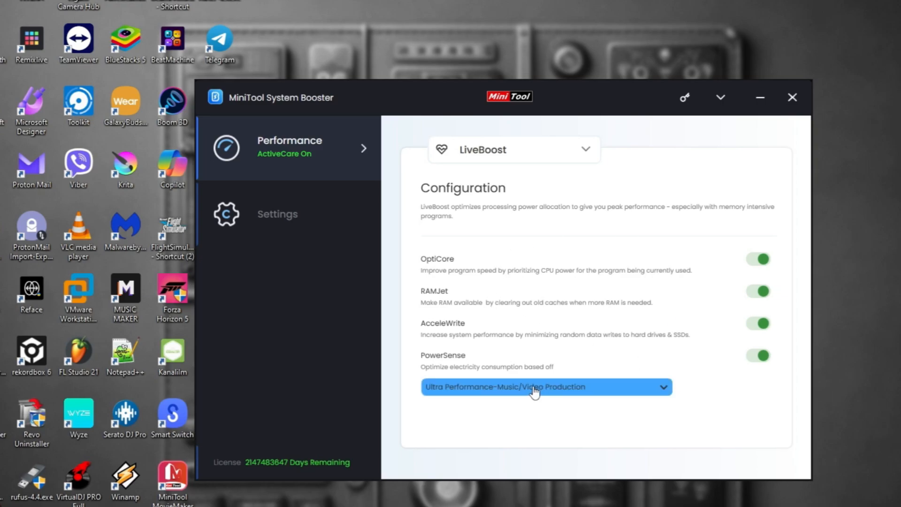
mouse_move(480, 395)
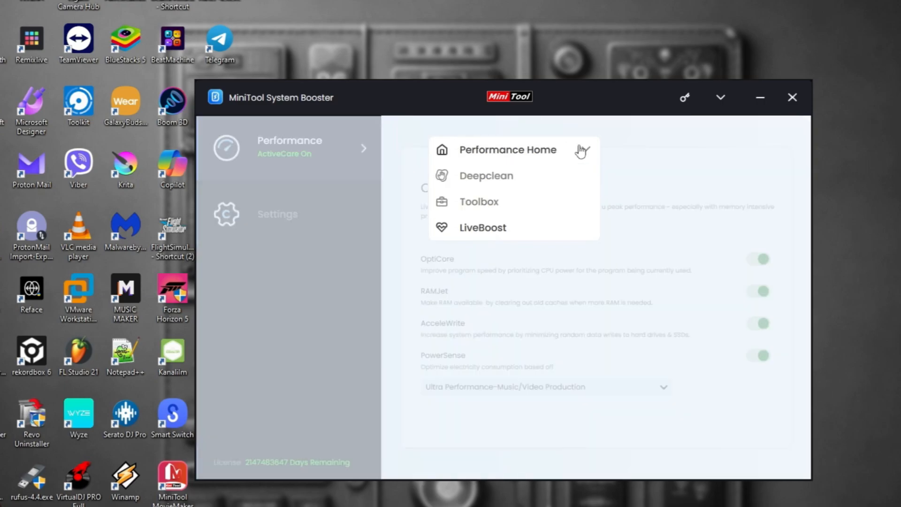
- Show the Performance Settings page with ActiveCare every 3 days
click(483, 227)
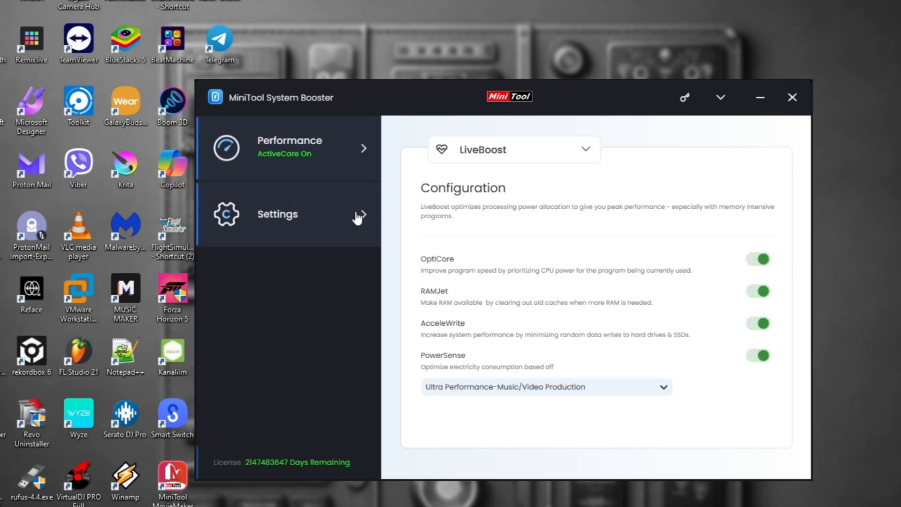
click(277, 214)
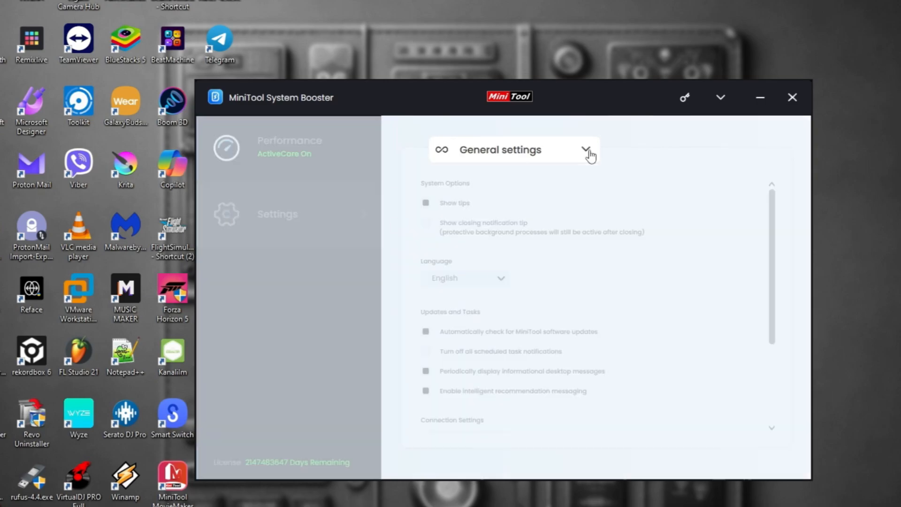
click(277, 214)
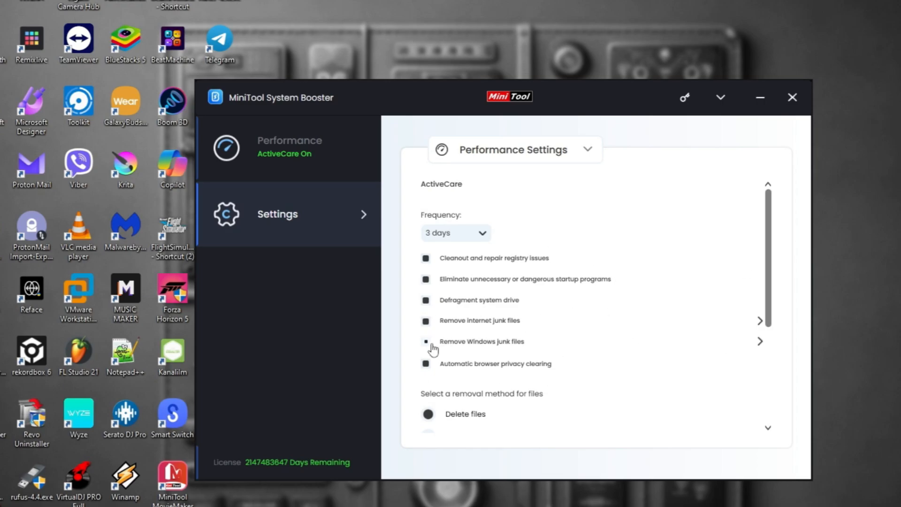
scroll(down, 3)
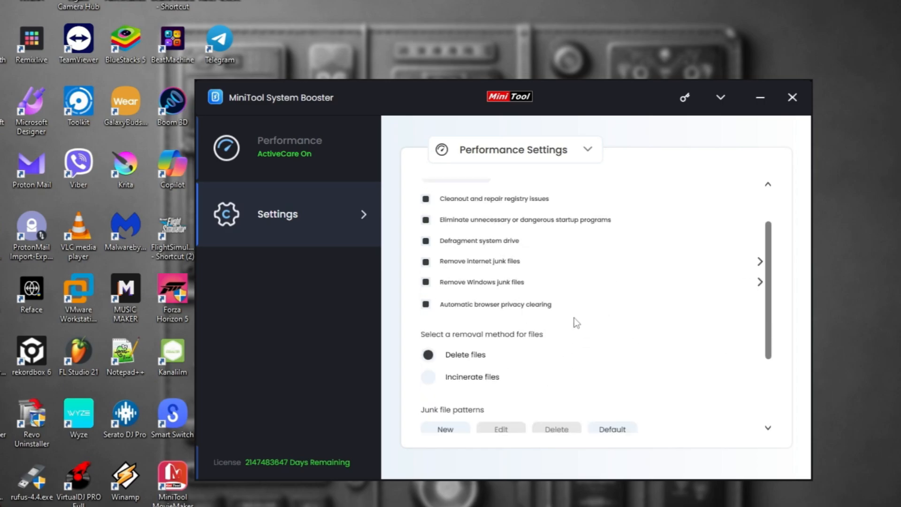
scroll(down, 3)
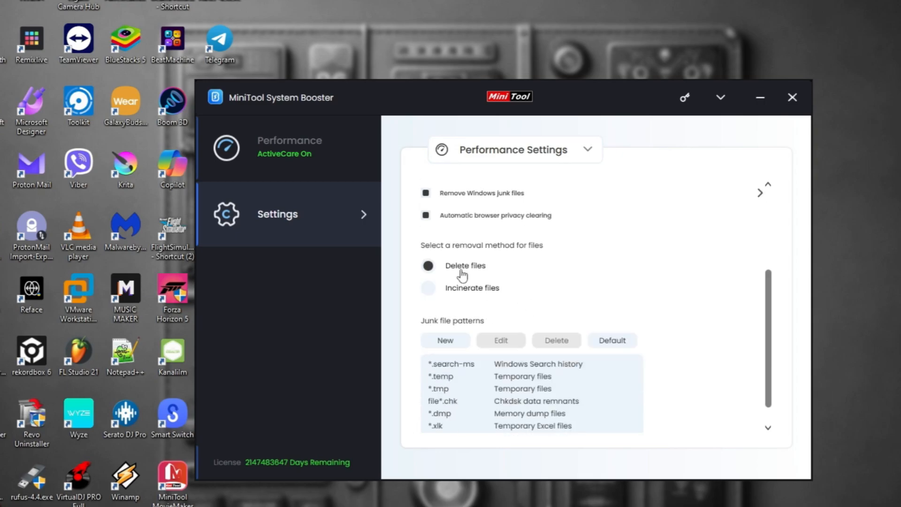
- Try Incinerate as the removal method, then set it back to Delete files
click(428, 288)
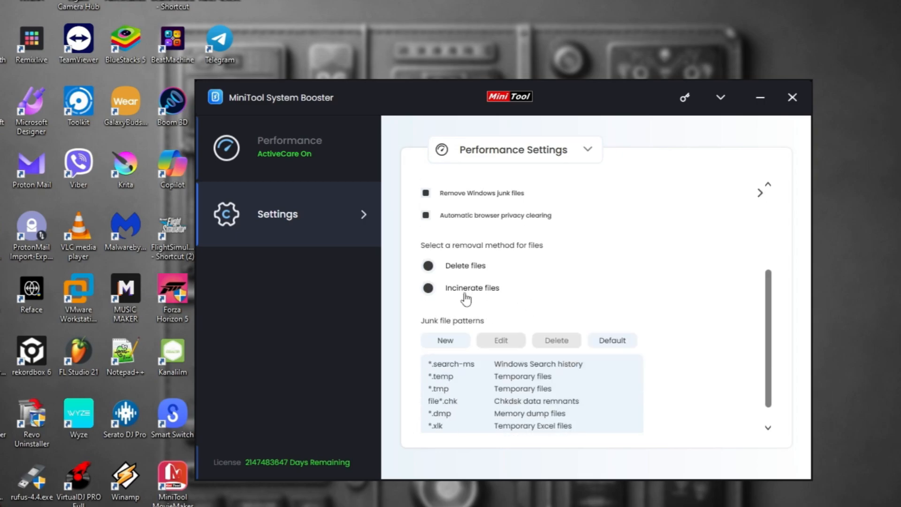
click(428, 265)
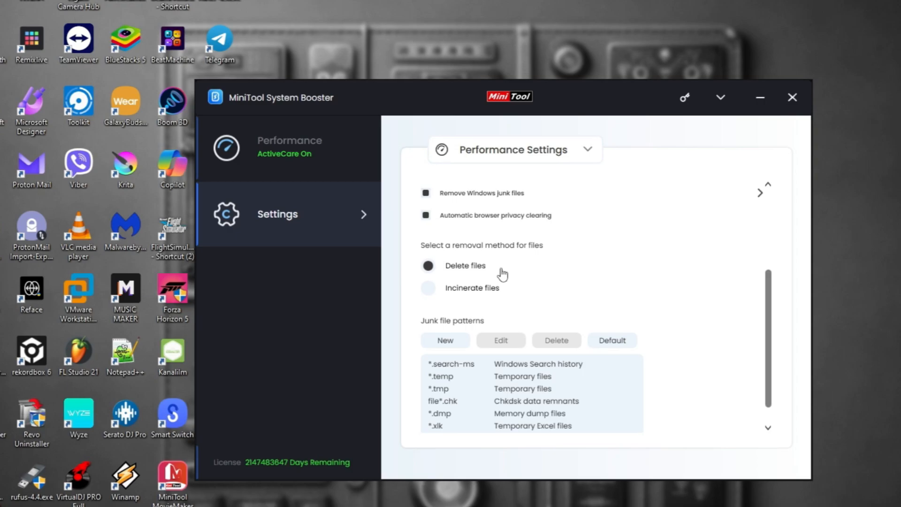
mouse_move(559, 276)
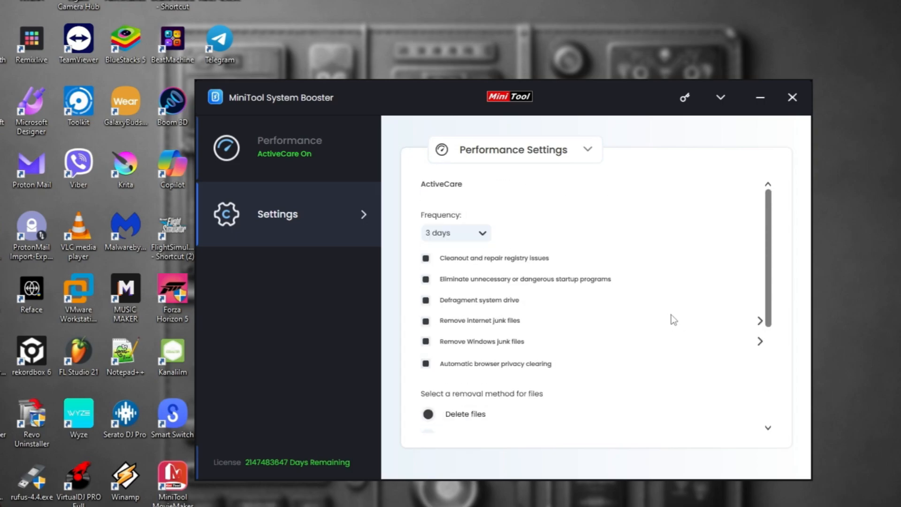
mouse_move(273, 378)
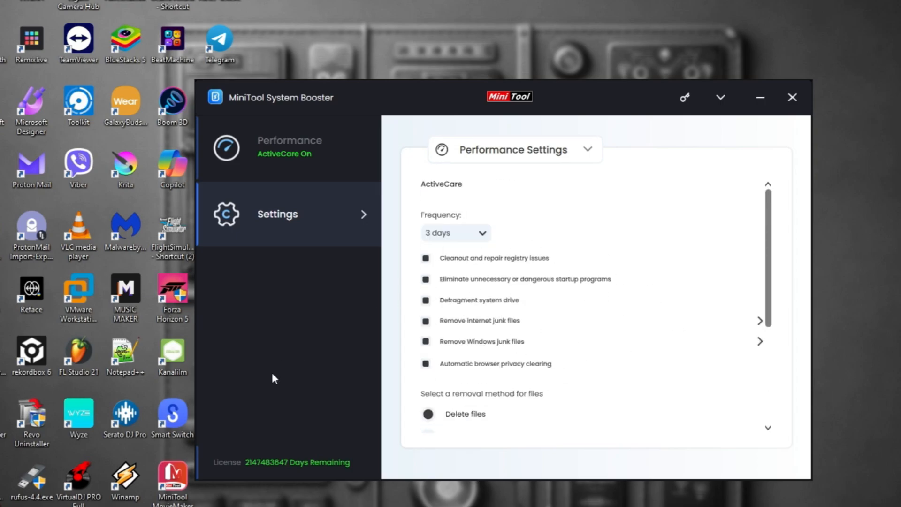
mouse_move(282, 326)
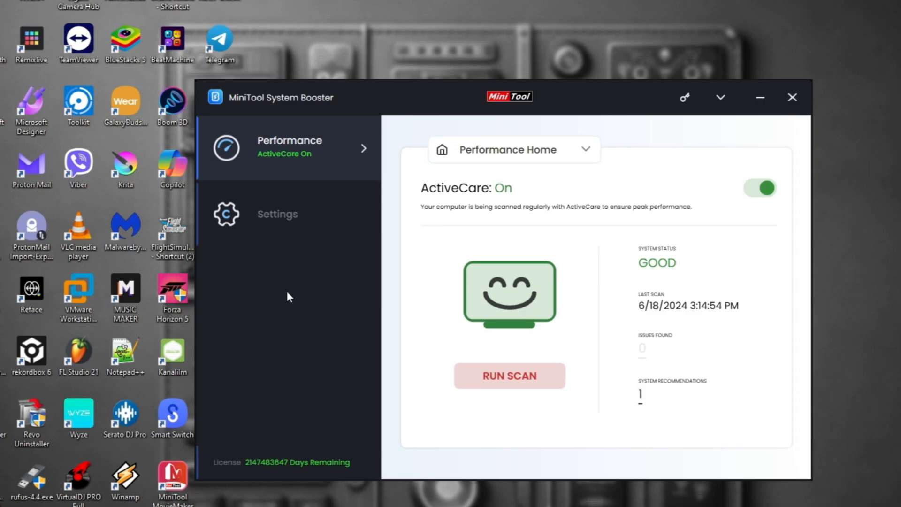
mouse_move(361, 295)
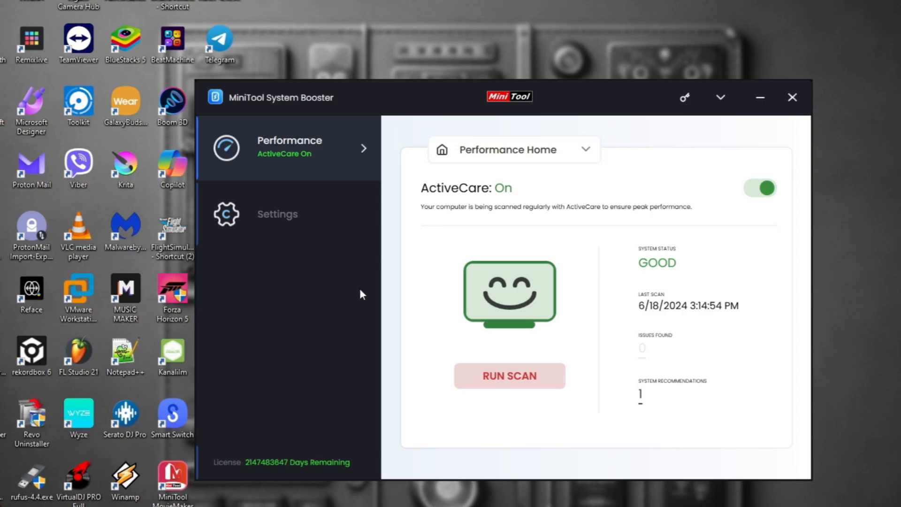
mouse_move(304, 278)
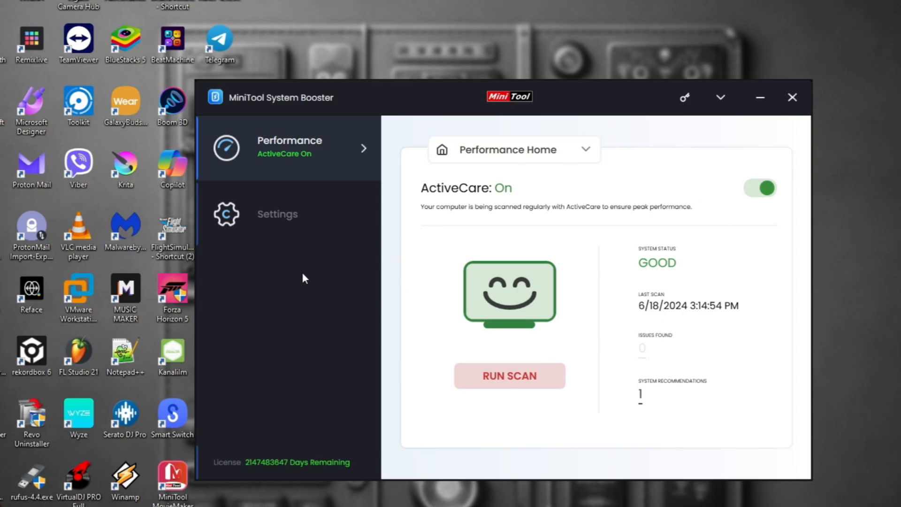